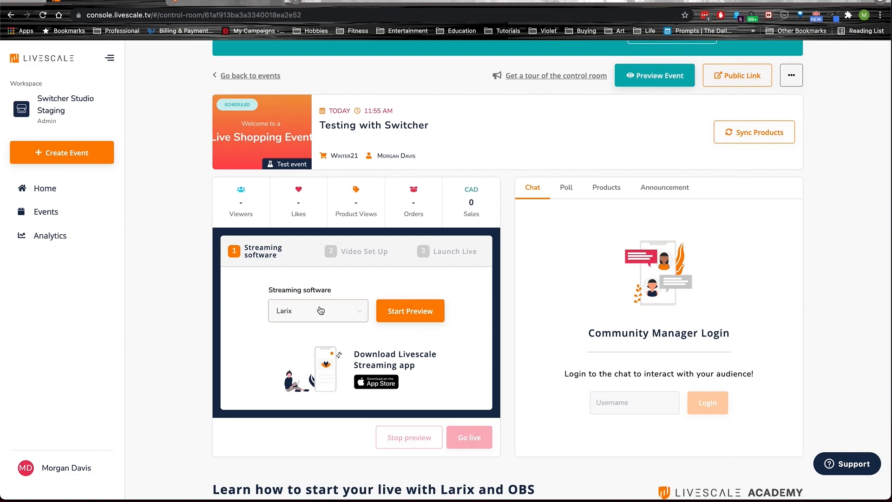
Step: Choose Other as the streaming software and start the event preview
left_click(318, 310)
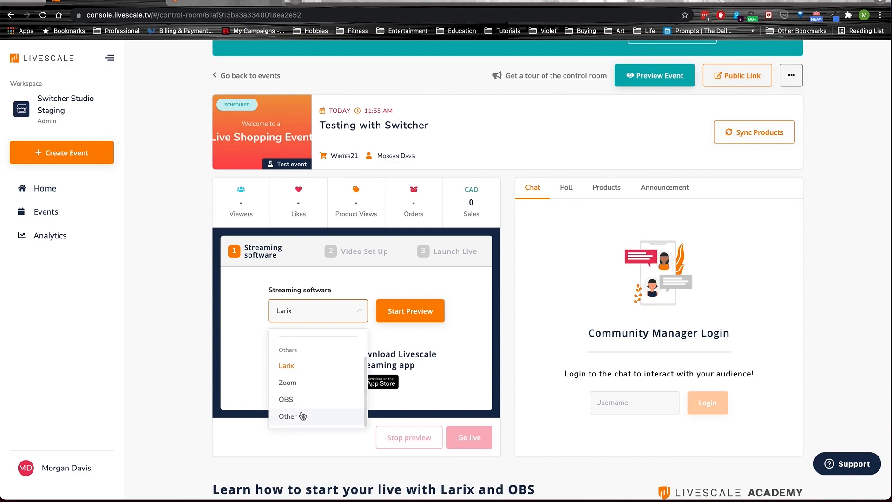
left_click(288, 416)
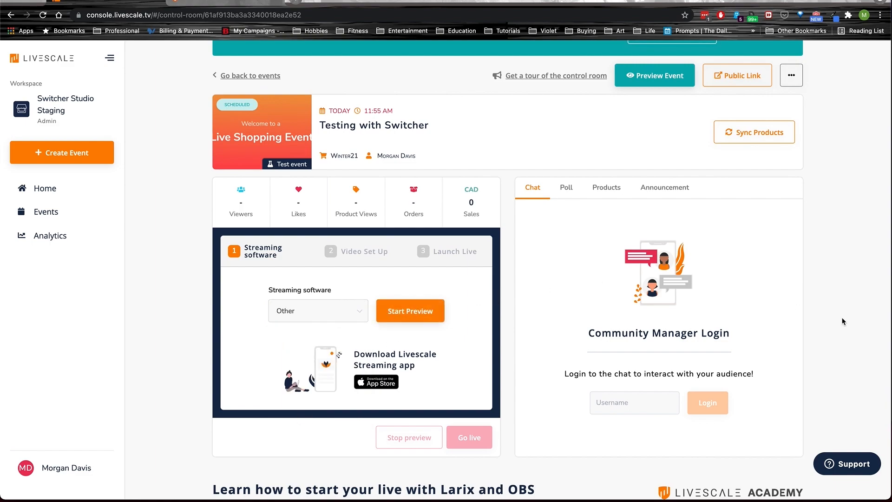
left_click(410, 310)
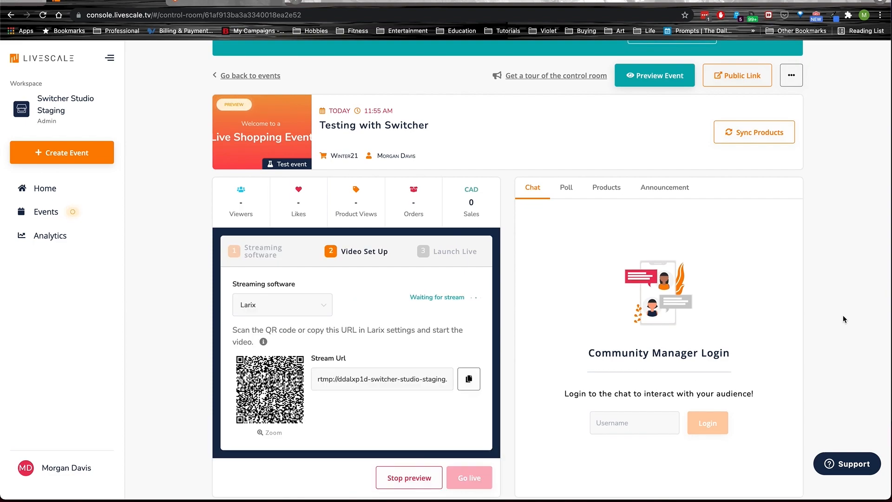
Step: Re-select Other, then select the stream URL and stream key to copy them
left_click(281, 305)
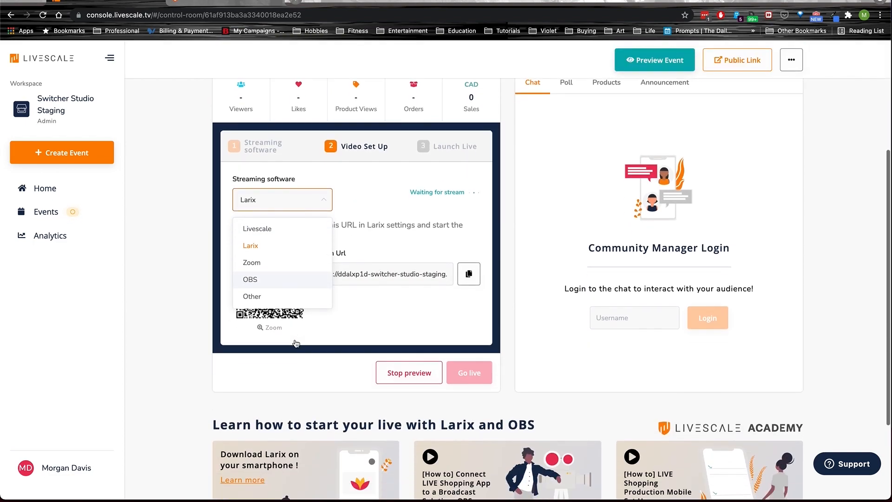
left_click(252, 297)
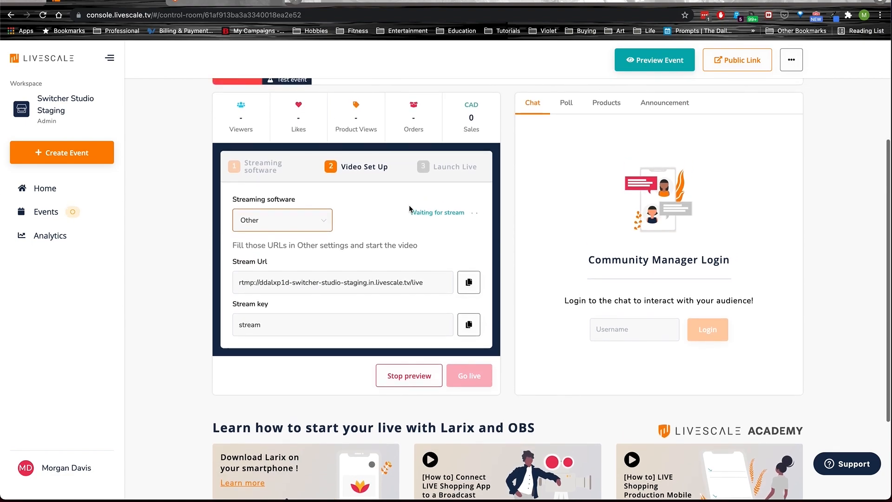
double_click(331, 283)
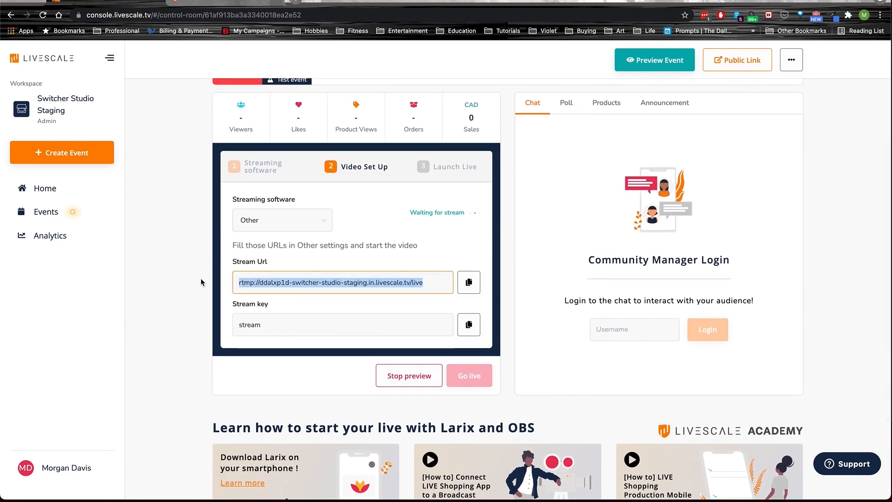
left_click(343, 325)
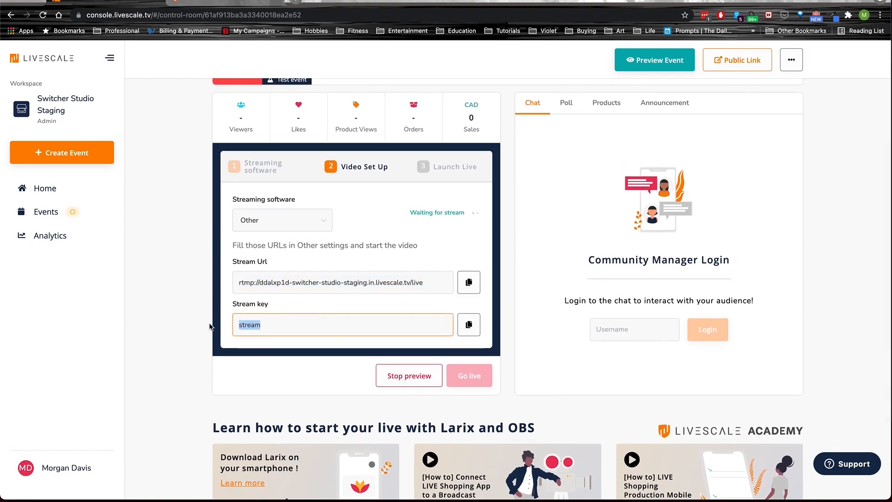
mouse_move(468, 283)
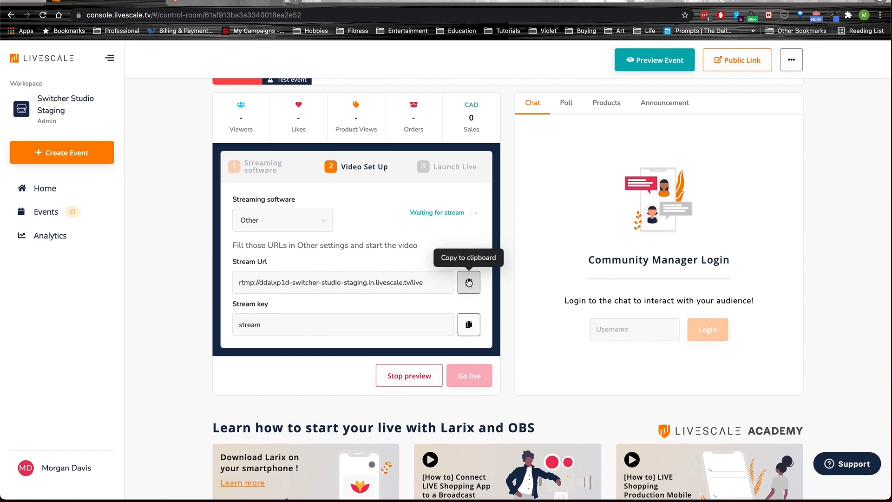
mouse_move(317, 163)
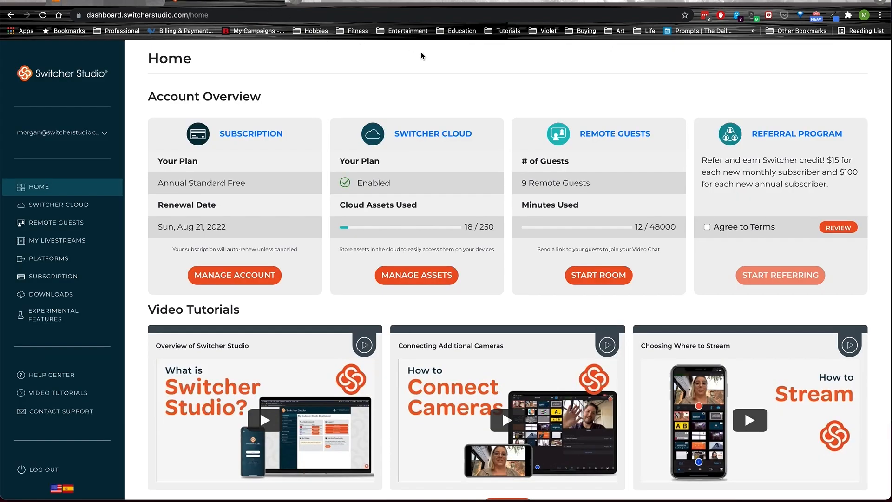
mouse_move(579, 76)
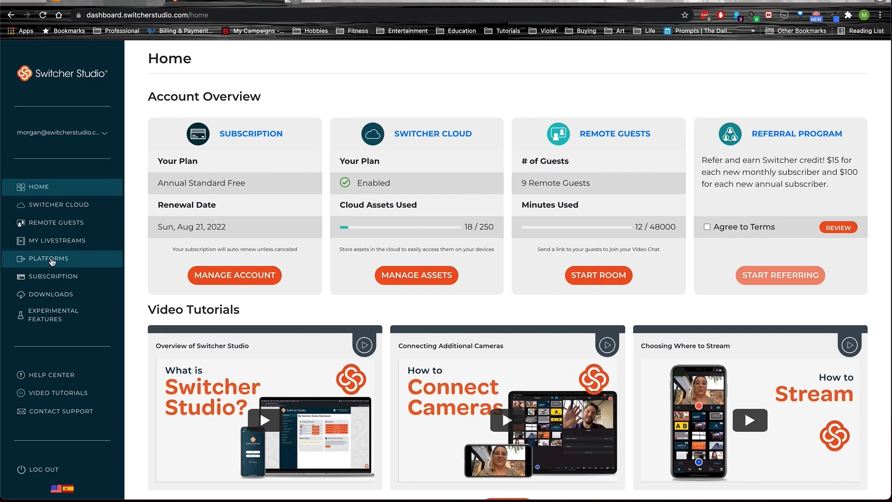
Step: Save the Livescale custom RTMP channel with its server URL and stream key from Platforms
left_click(48, 258)
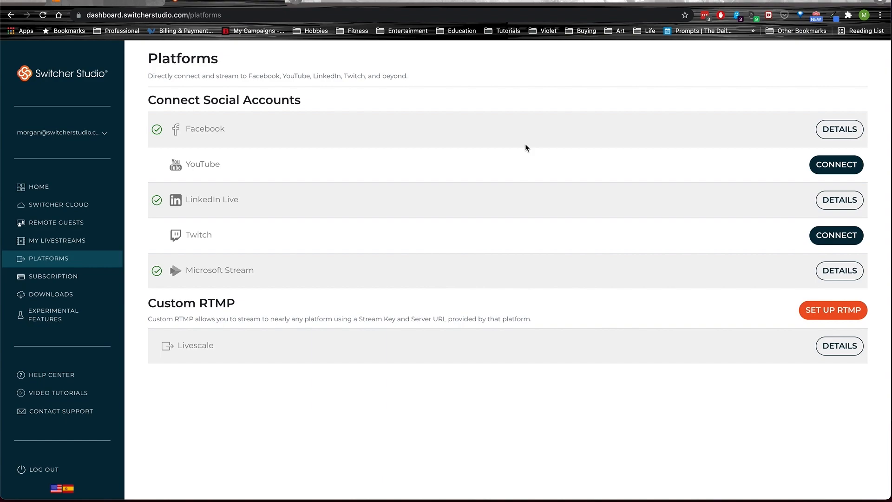
mouse_move(700, 403)
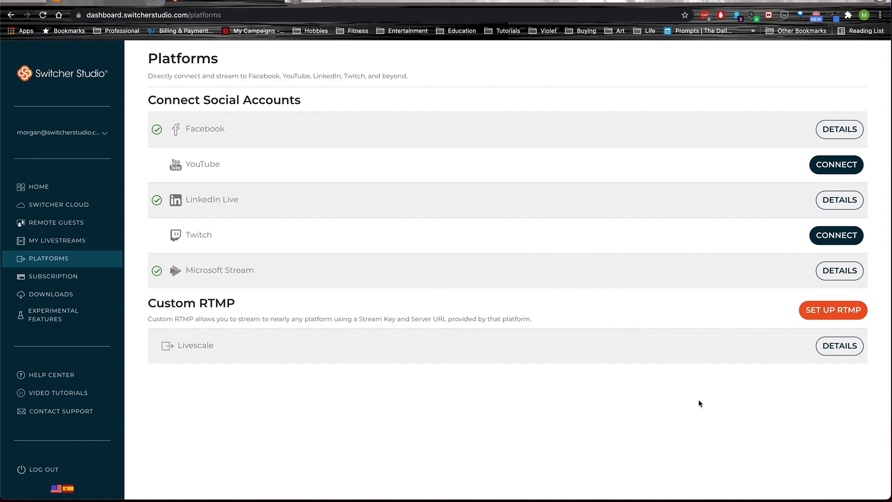
left_click(839, 346)
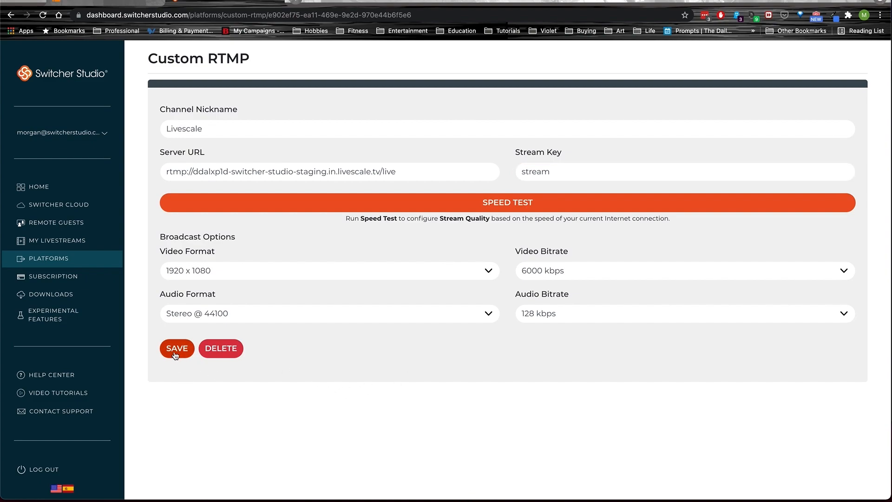
left_click(176, 348)
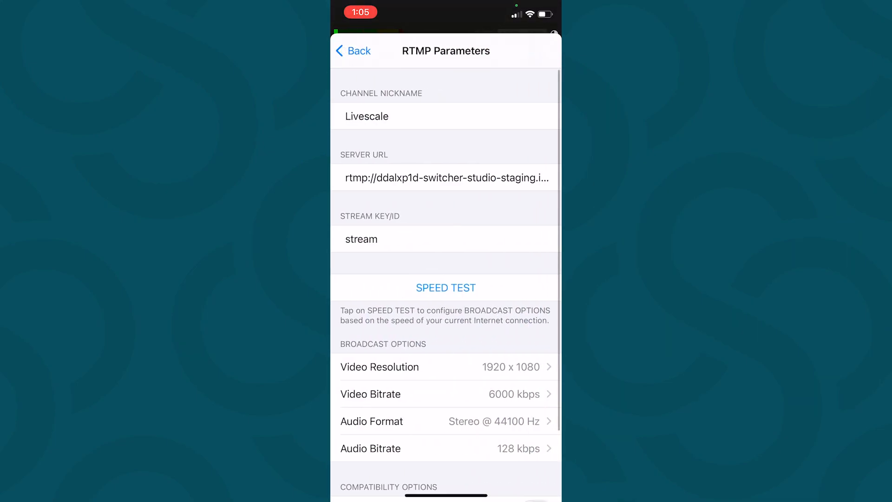
Step: Keep Livescale as the RTMP output and start the live broadcast and recording
left_click(354, 50)
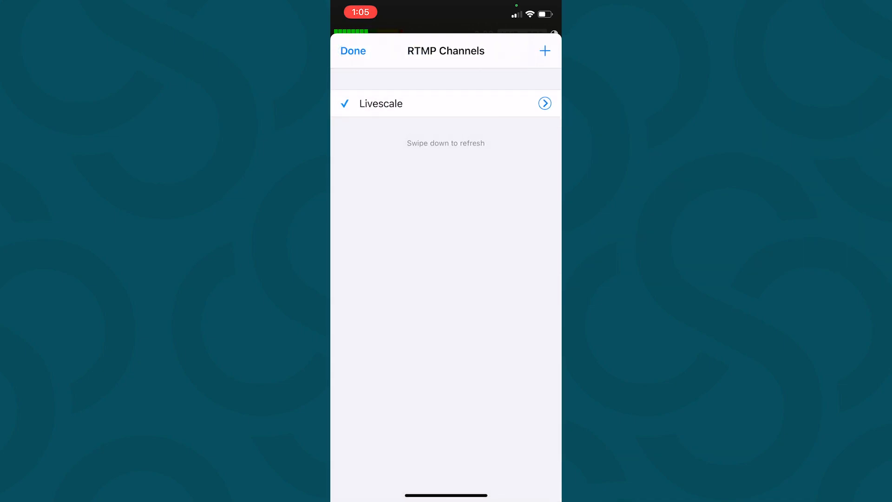
left_click(352, 50)
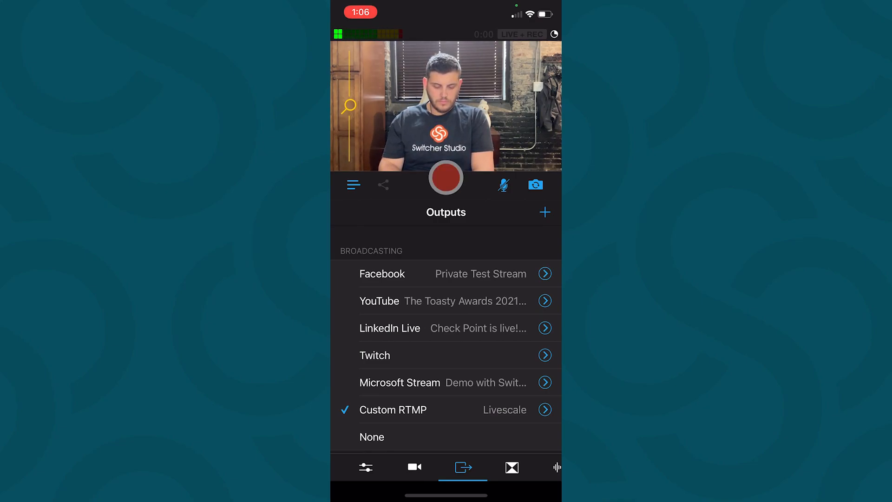
left_click(446, 177)
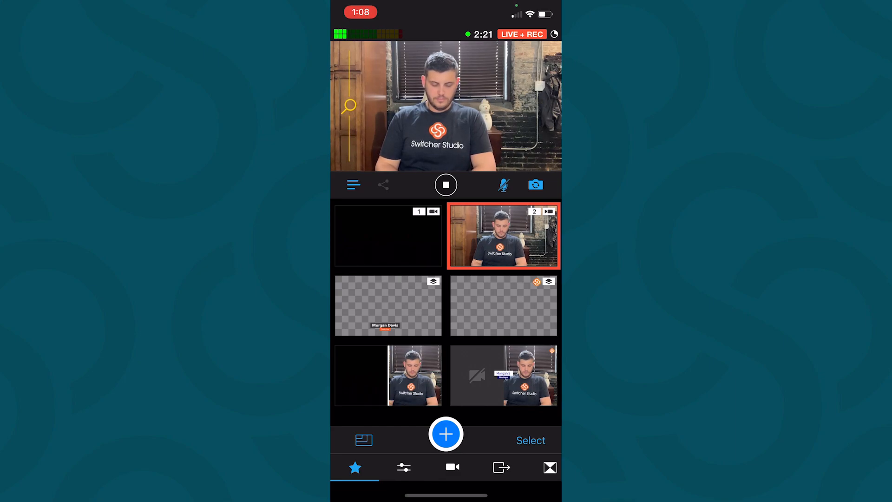
Step: Browse the Switcher Cloud assets, then bring up the Logo image sources
left_click(446, 434)
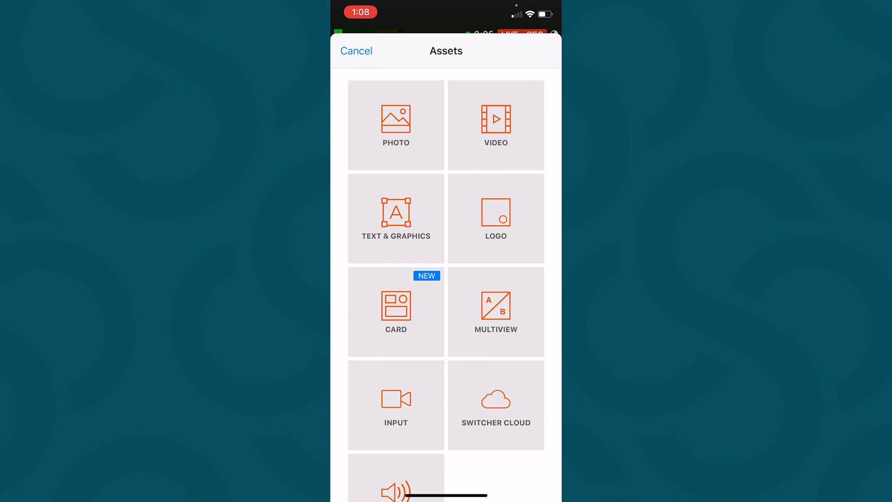
left_click(497, 405)
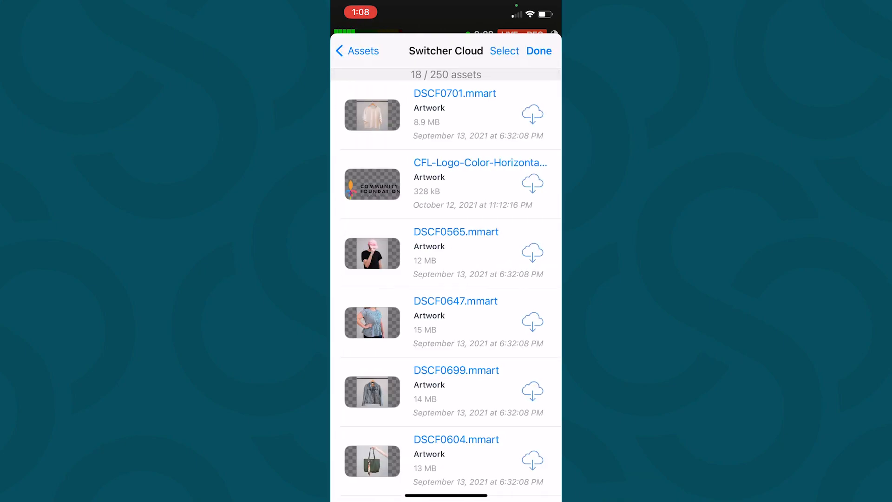
scroll("down", 3)
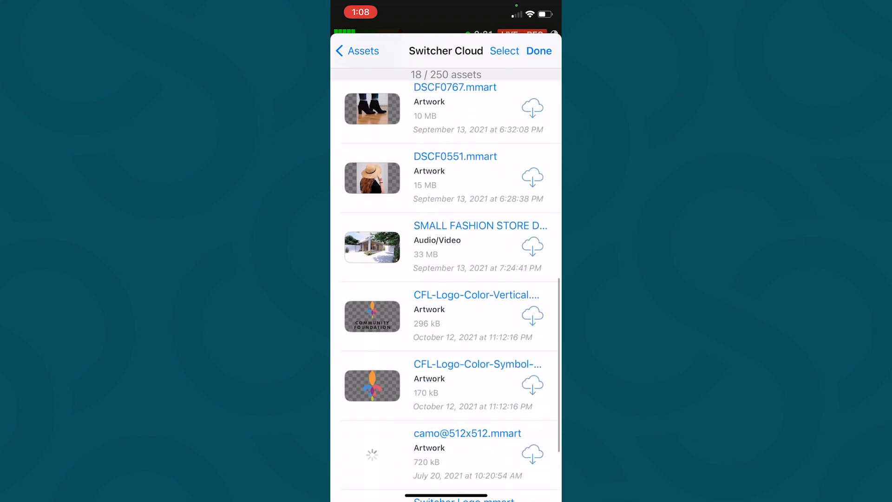
scroll("down", 3)
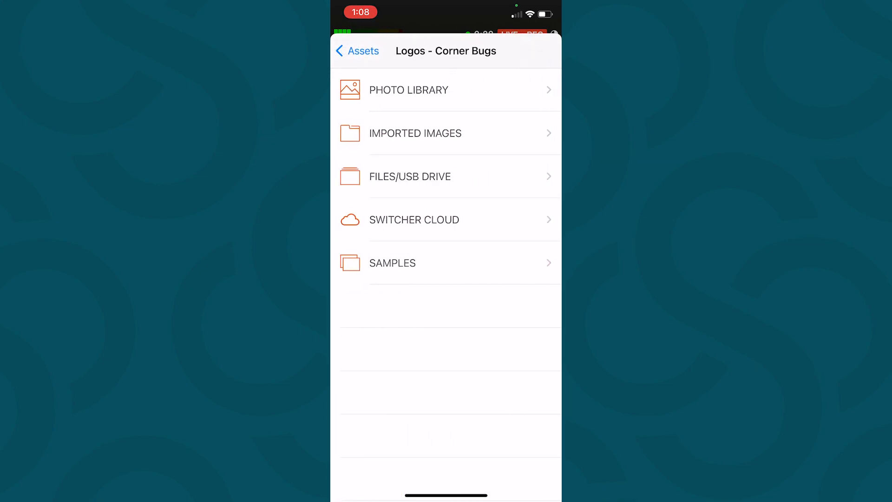
left_click(415, 219)
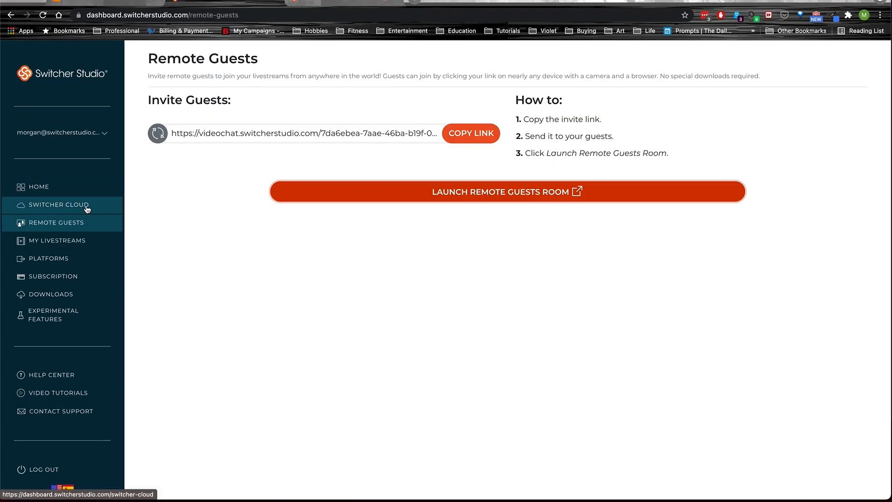
Step: Go to the Switcher Cloud upload page and cancel the file chooser without uploading
left_click(59, 205)
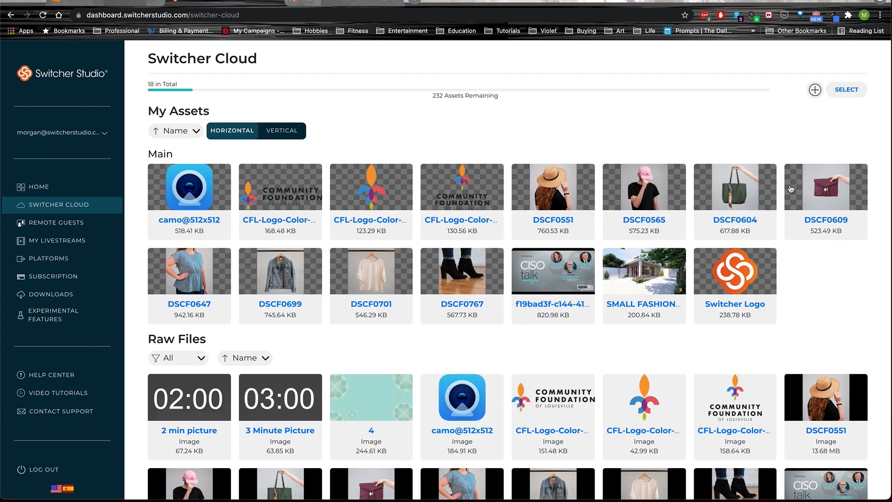
left_click(815, 89)
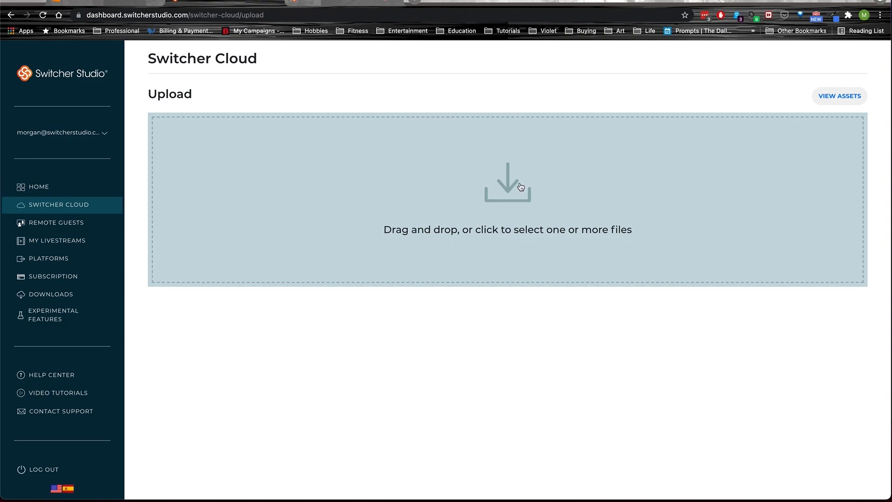
mouse_move(524, 232)
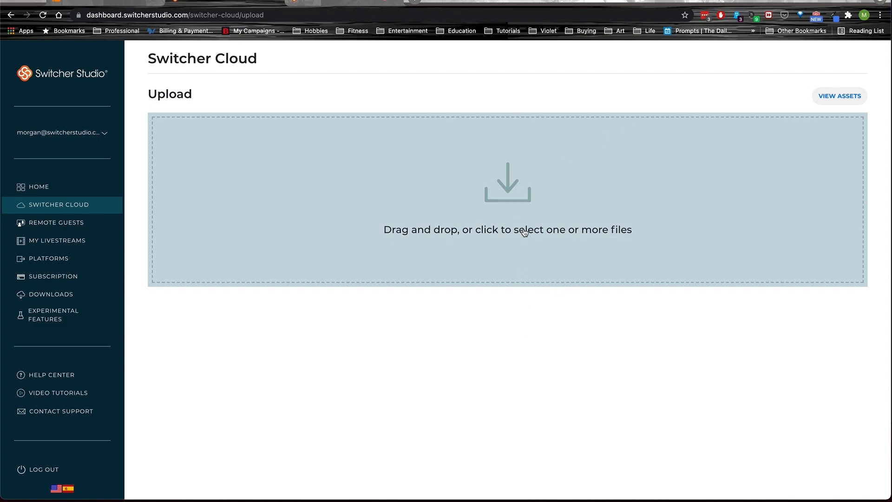
left_click(525, 230)
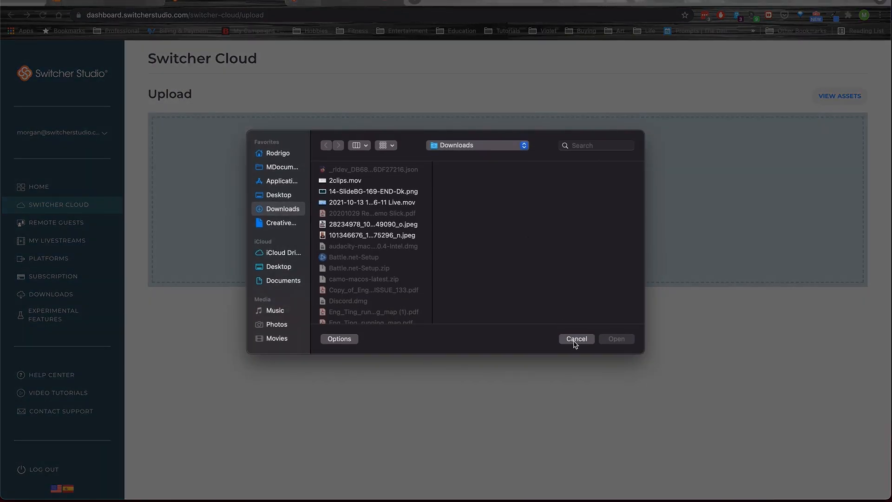
left_click(576, 339)
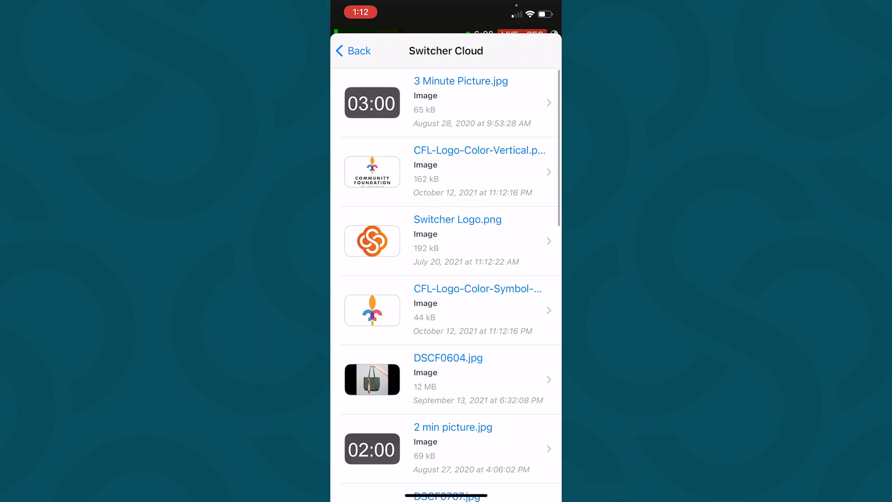
Step: Pick the orange Switcher logo from Switcher Cloud and take the overlay live
left_click(457, 219)
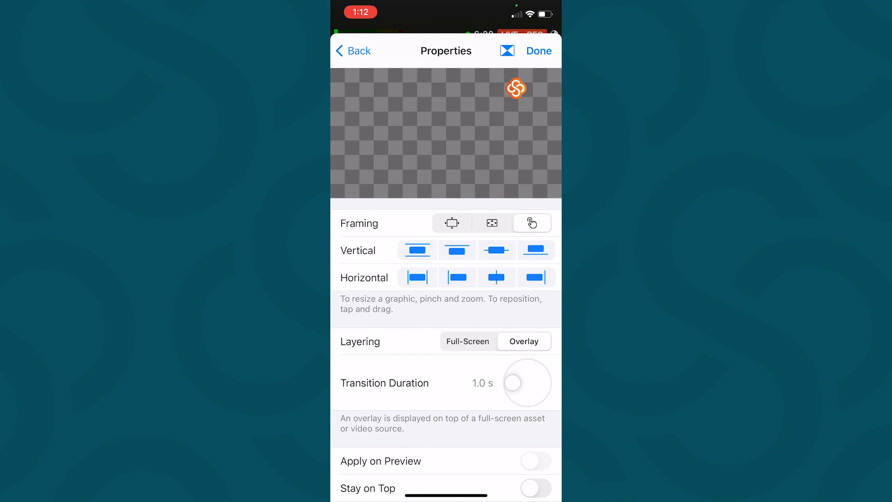
left_click(355, 50)
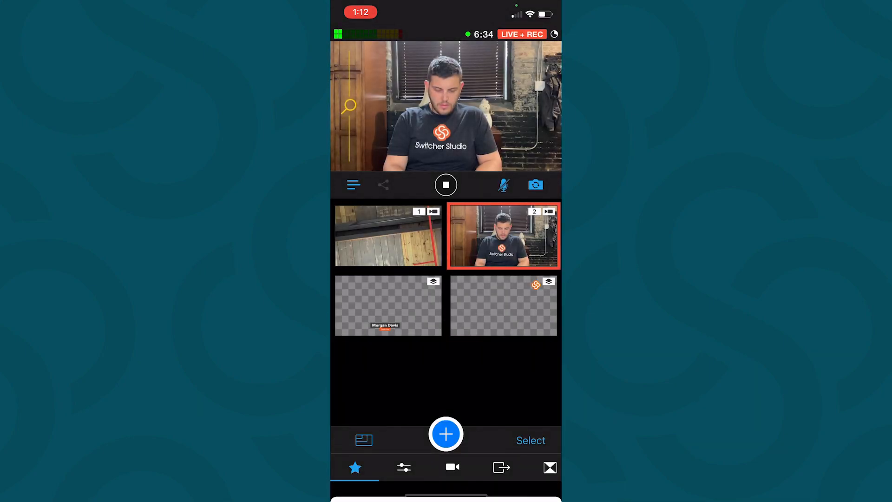
left_click(504, 306)
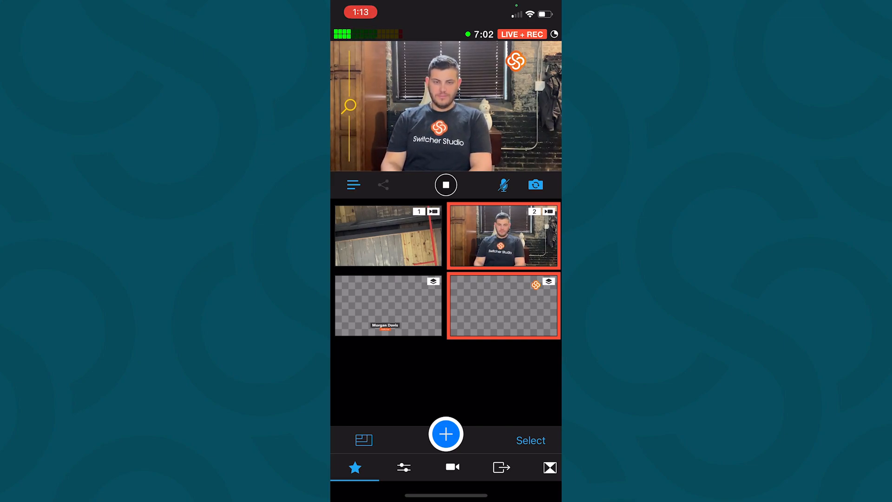
Step: Add a side-by-side multiview card template and reframe angle 2 within its panel
left_click(445, 434)
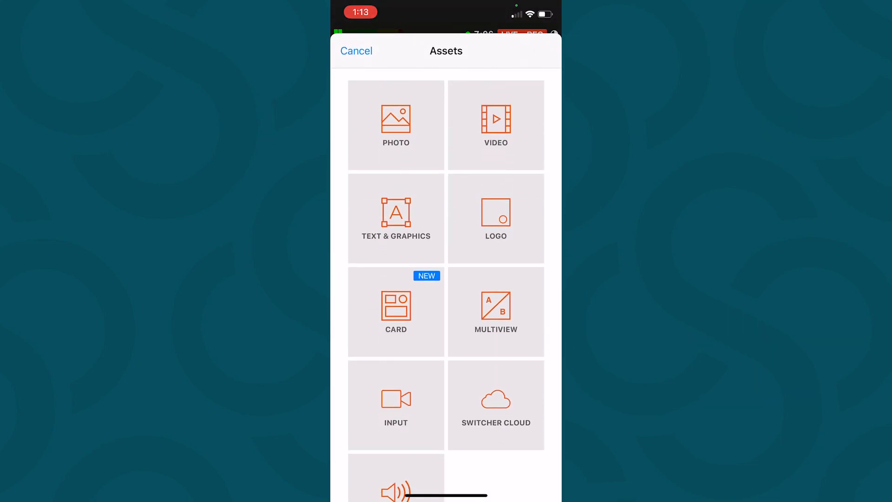
left_click(396, 312)
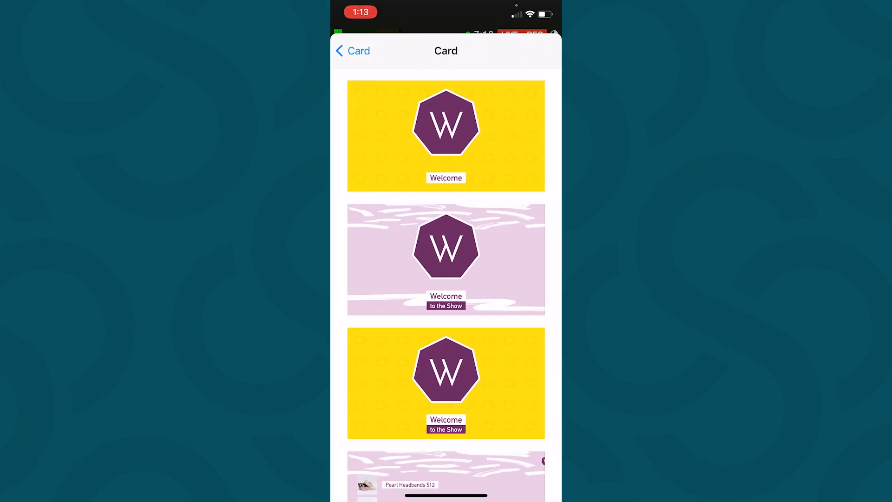
scroll("down", 3)
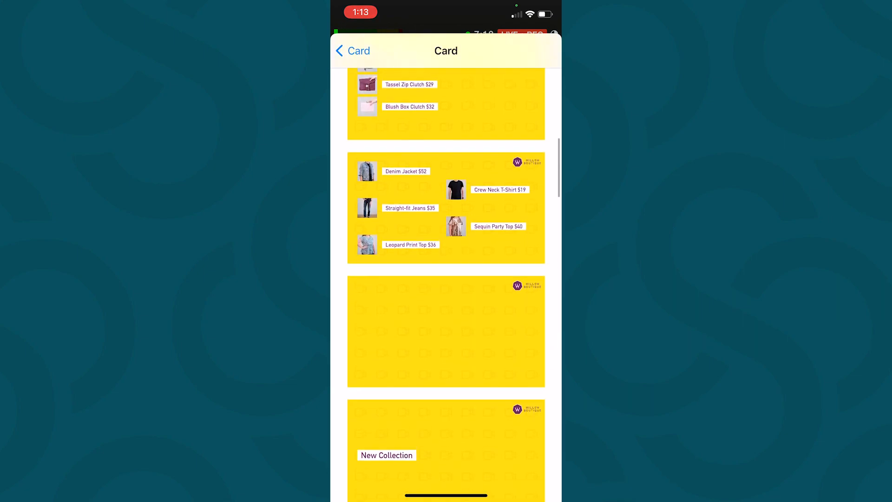
scroll("down", 3)
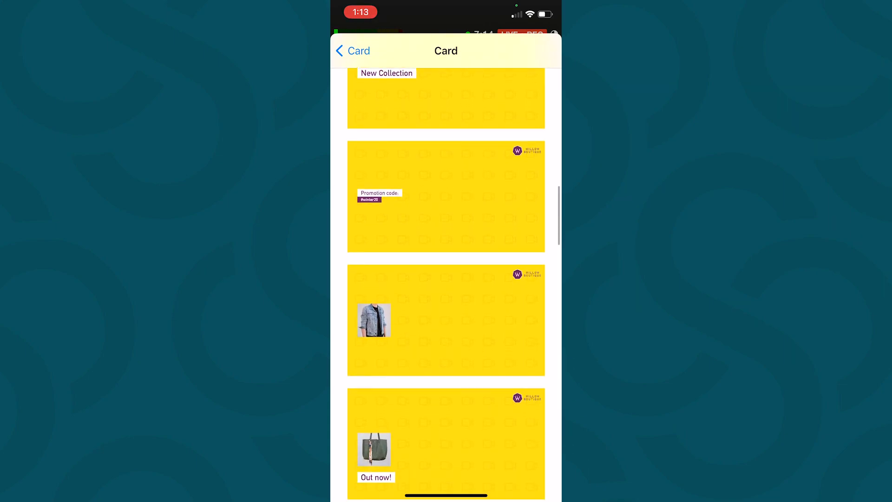
scroll("down", 3)
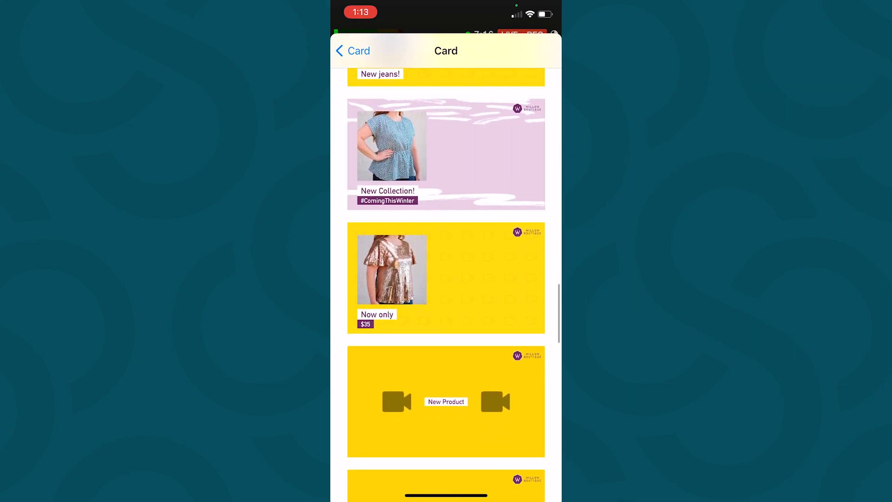
scroll("down", 3)
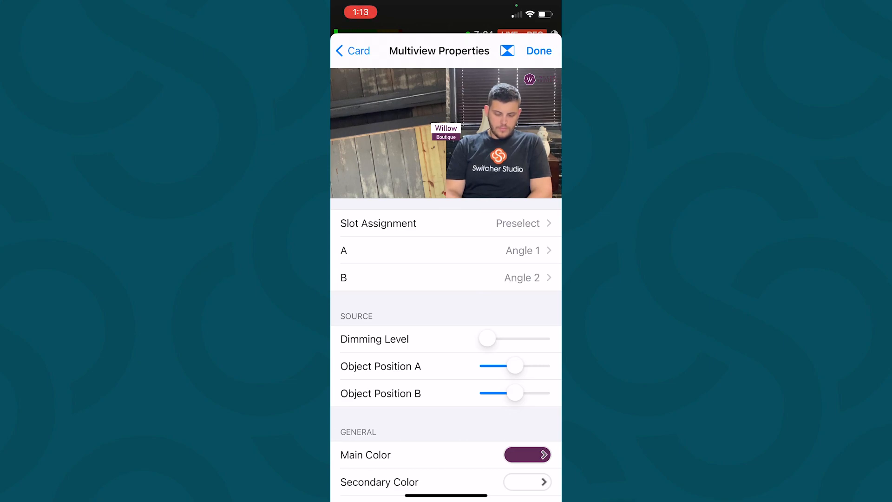
left_click_drag(515, 366, 544, 367)
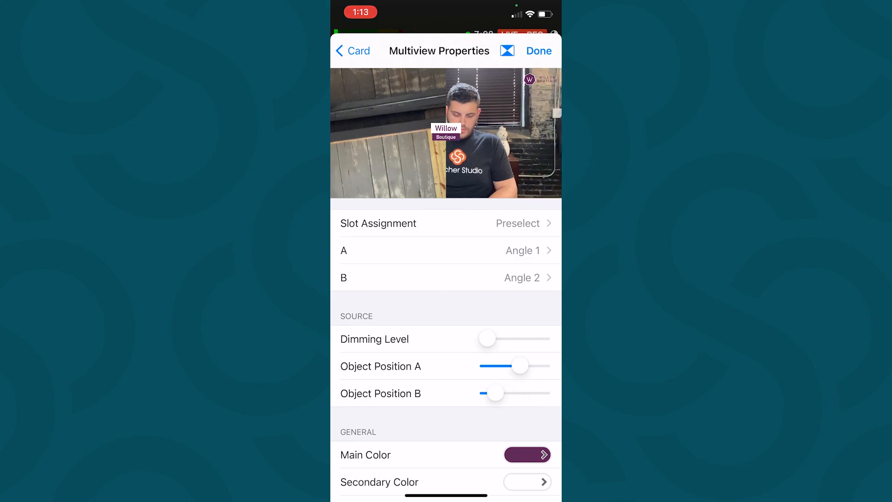
left_click_drag(483, 393, 511, 393)
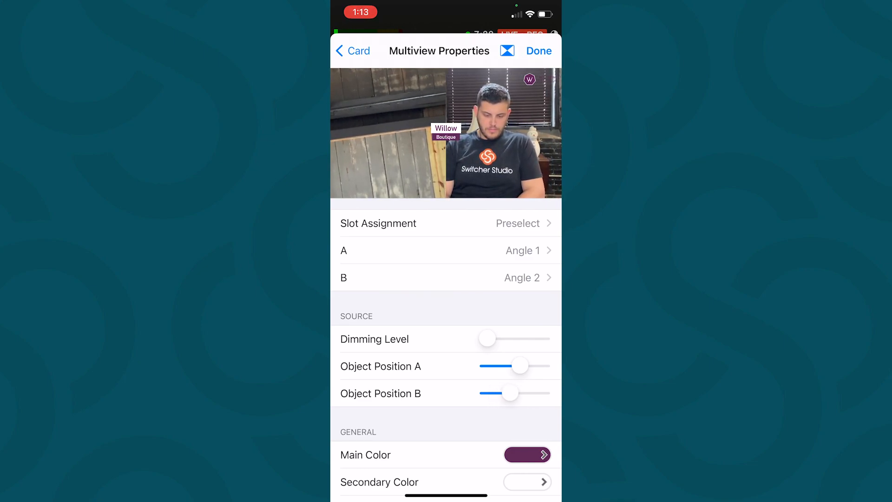
left_click_drag(510, 392, 499, 392)
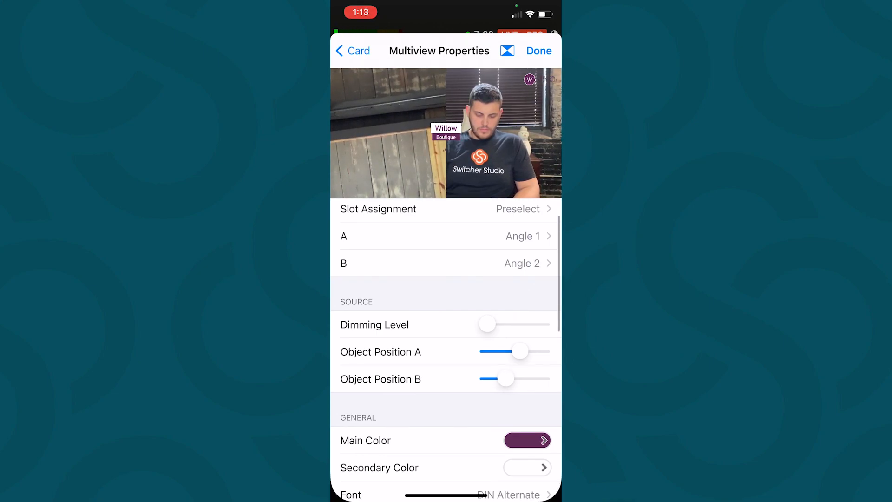
Step: Set the card's main colour to navy and title Text 1 'Morgan's', then add the card
left_click(527, 440)
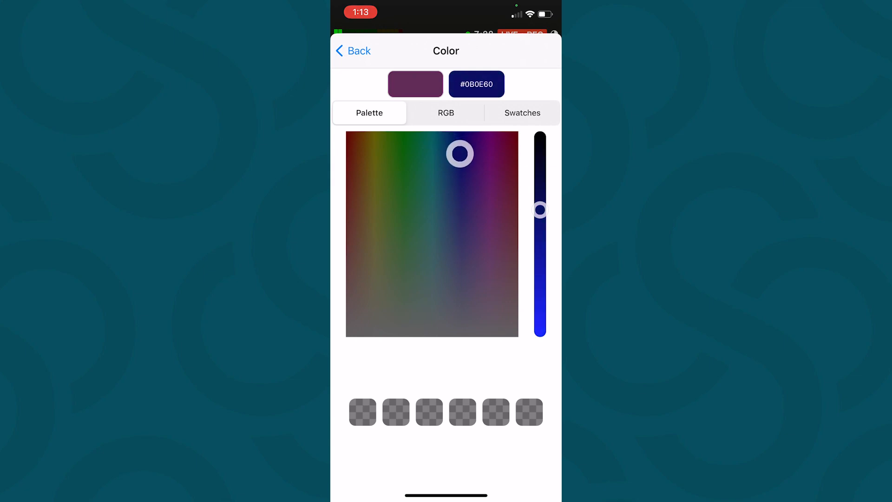
left_click(353, 51)
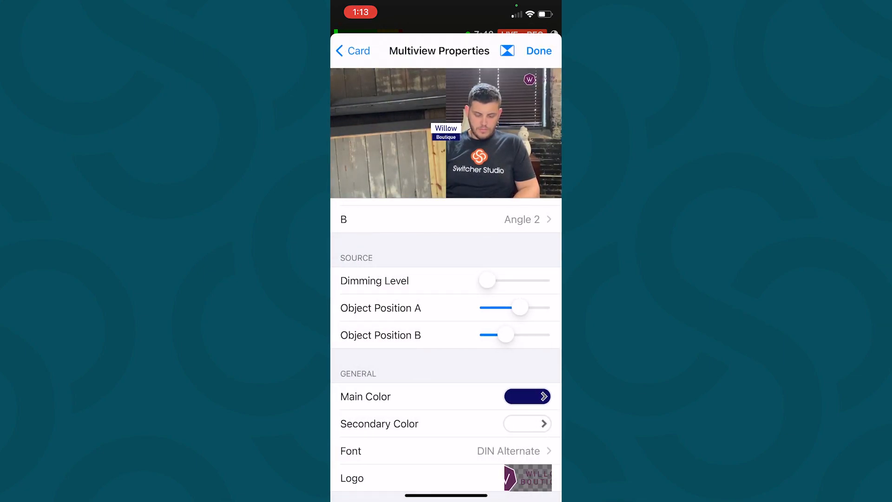
left_click(351, 478)
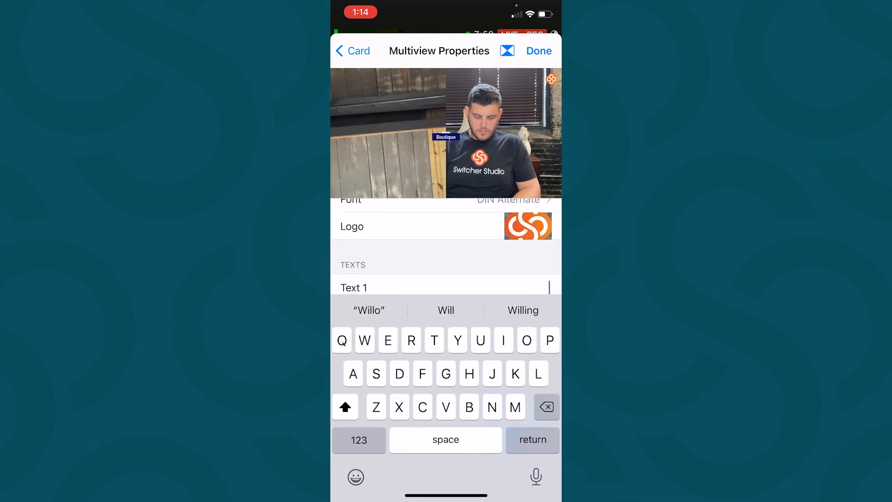
type("Mor")
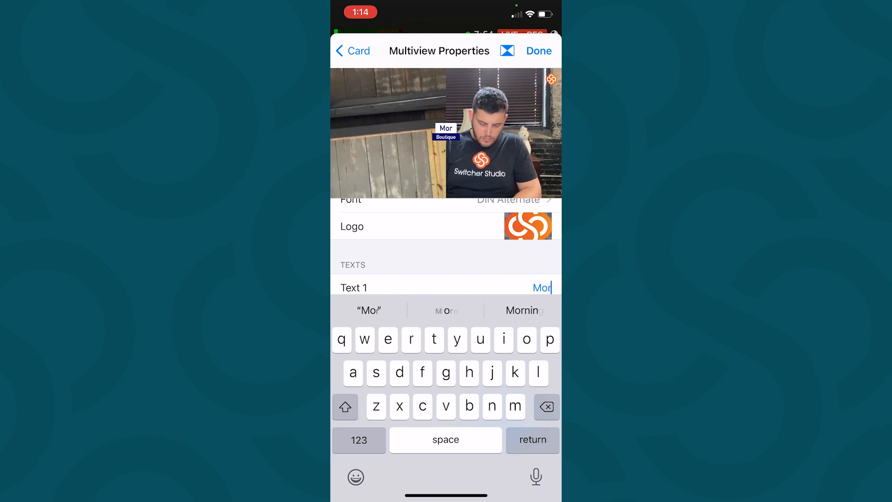
type("g")
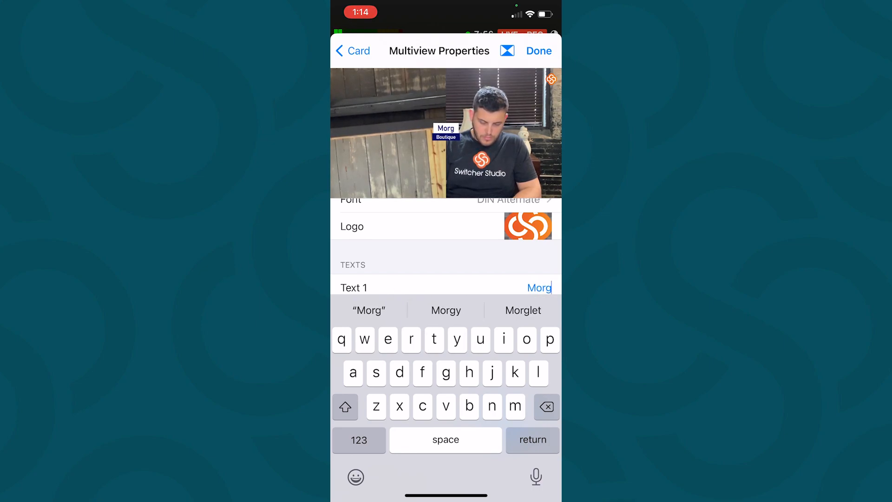
type("an")
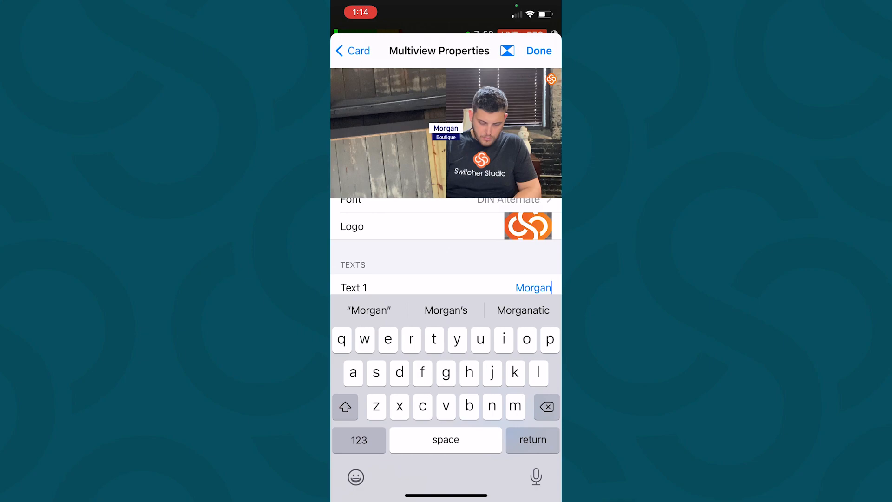
left_click(447, 310)
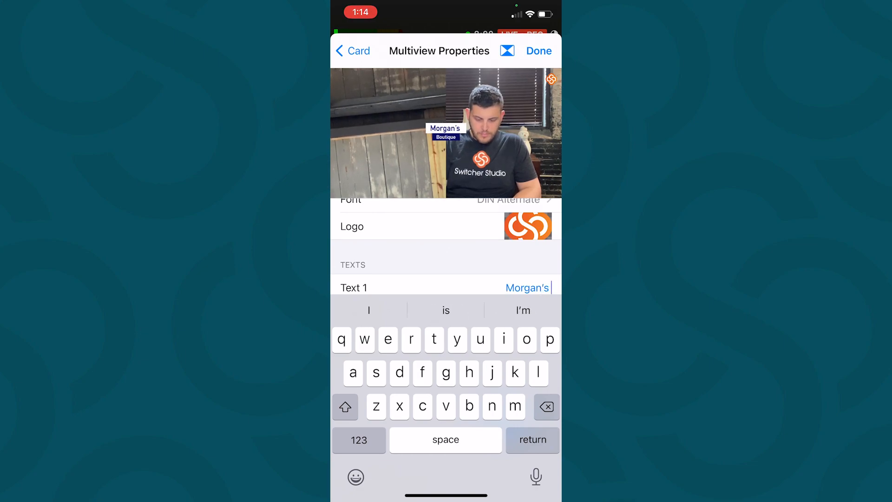
left_click(539, 50)
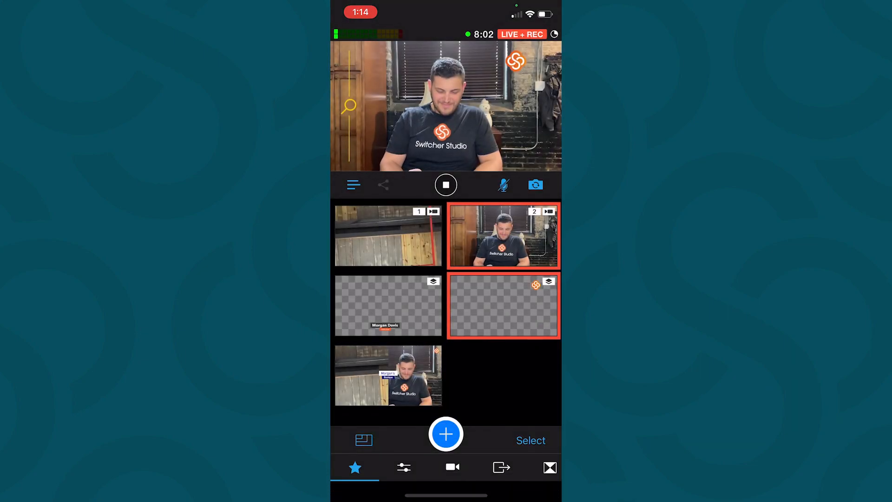
Step: Switch to the web browser showing the dashboard's Platforms page
left_click(388, 376)
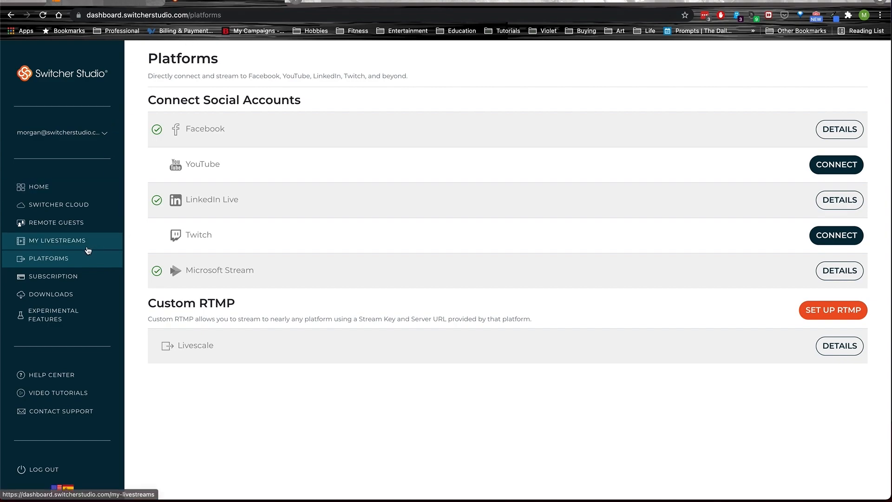
Step: Join the remote guests room from the invite link as 'Morgan - Remote'
left_click(56, 223)
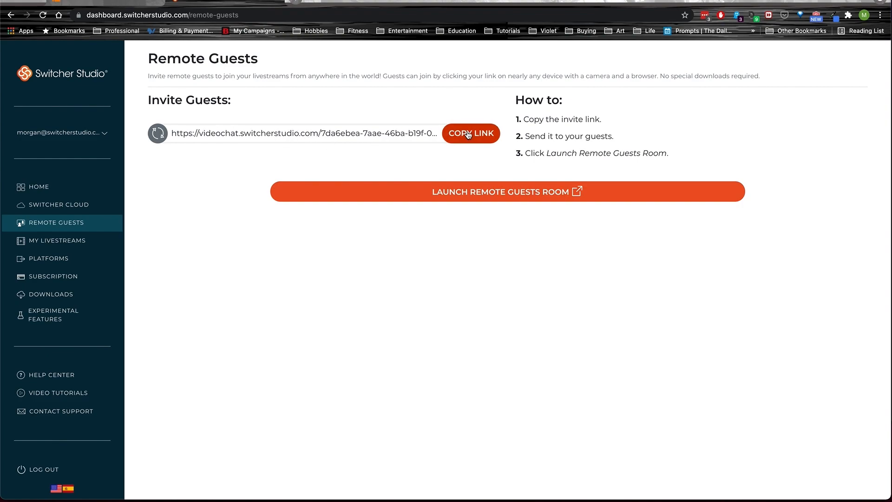
mouse_move(423, 194)
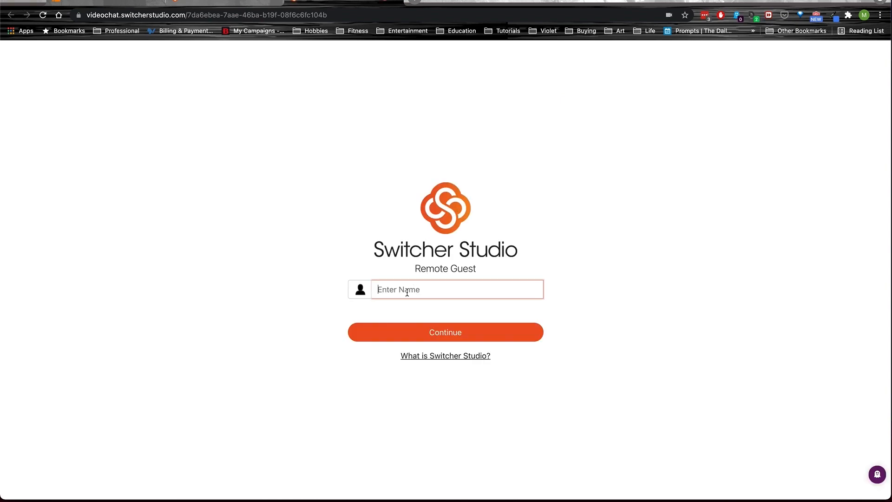
type("Morgan")
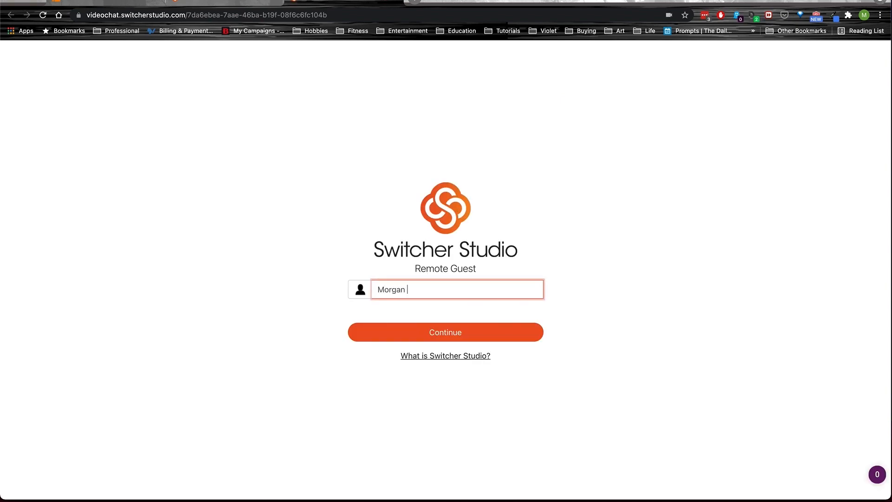
type("- Remote")
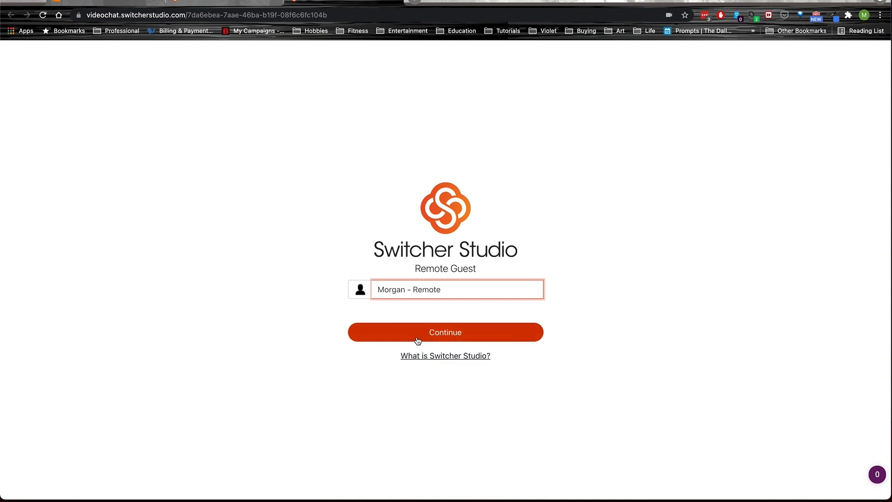
left_click(445, 332)
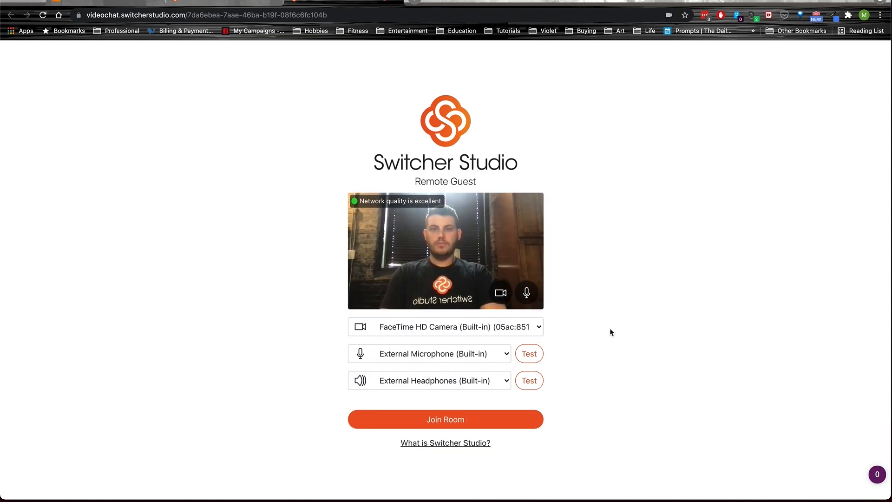
left_click(446, 419)
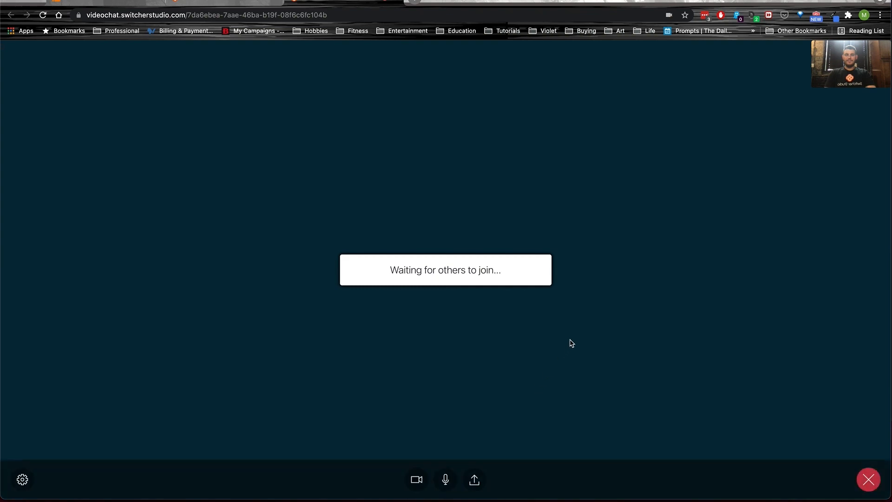
left_click(445, 479)
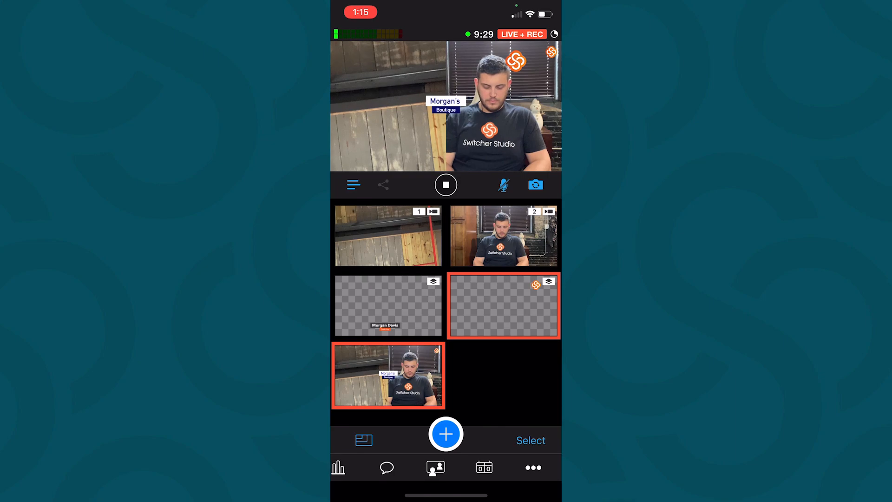
Step: Mute guests' audio by default, join the video chat room, then return to the source list
left_click(435, 468)
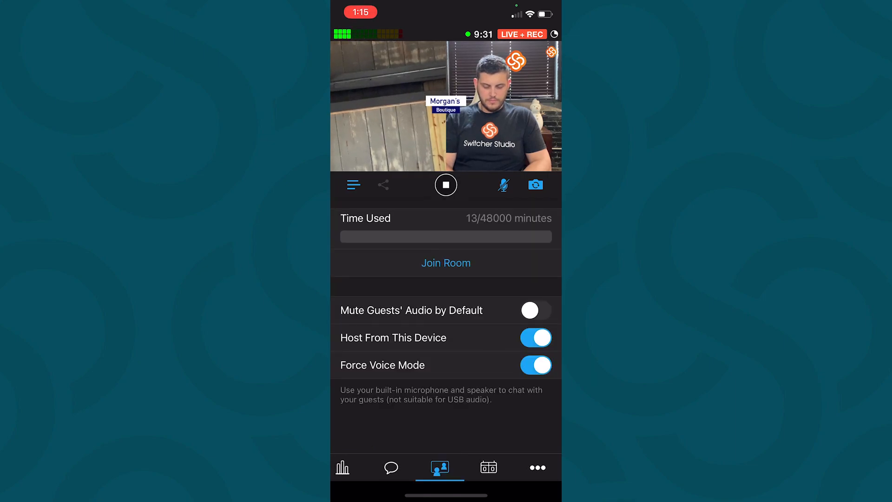
left_click(535, 311)
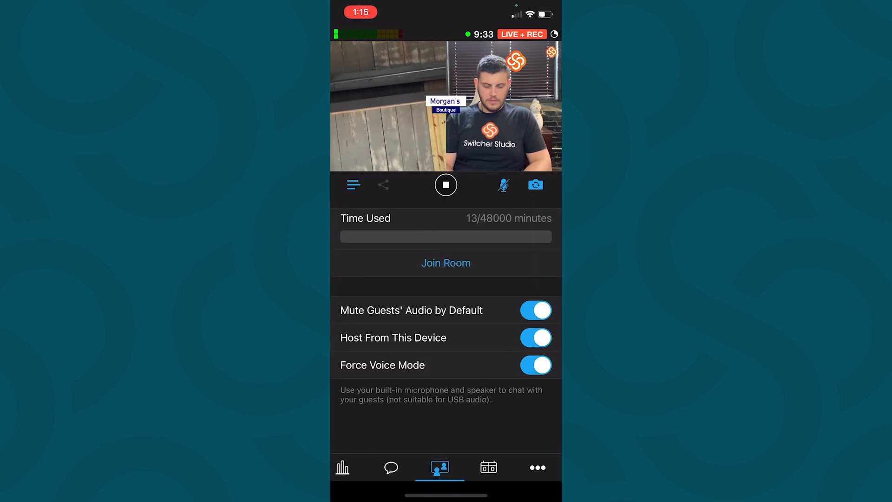
left_click(447, 262)
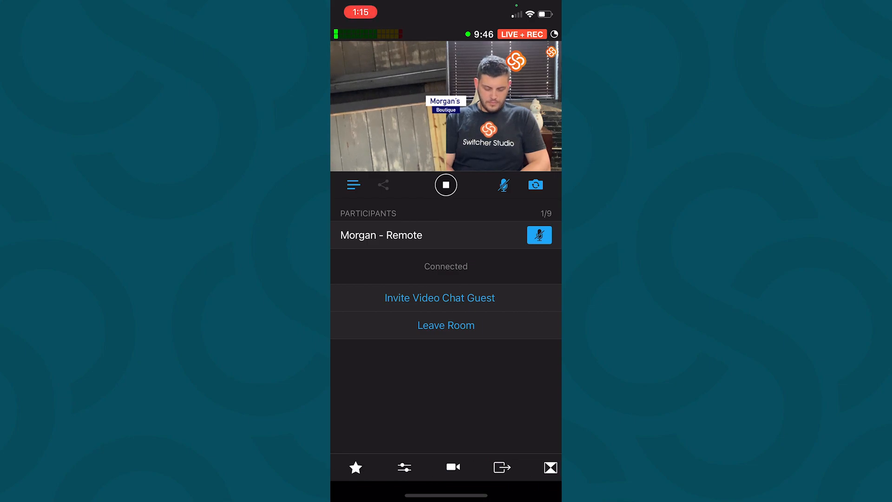
left_click(355, 467)
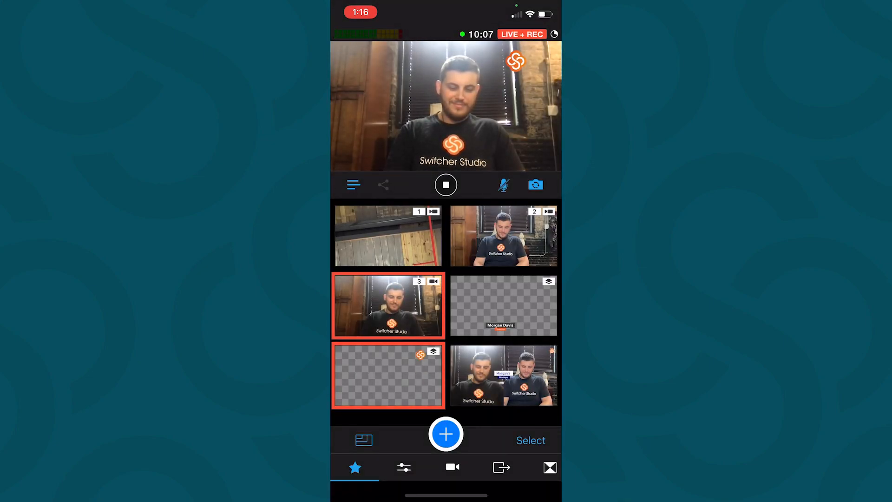
left_click(504, 375)
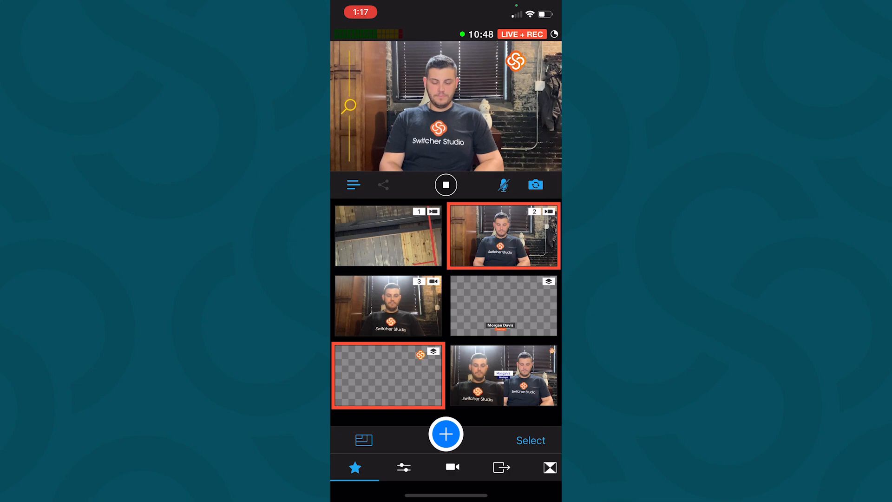
left_click(503, 305)
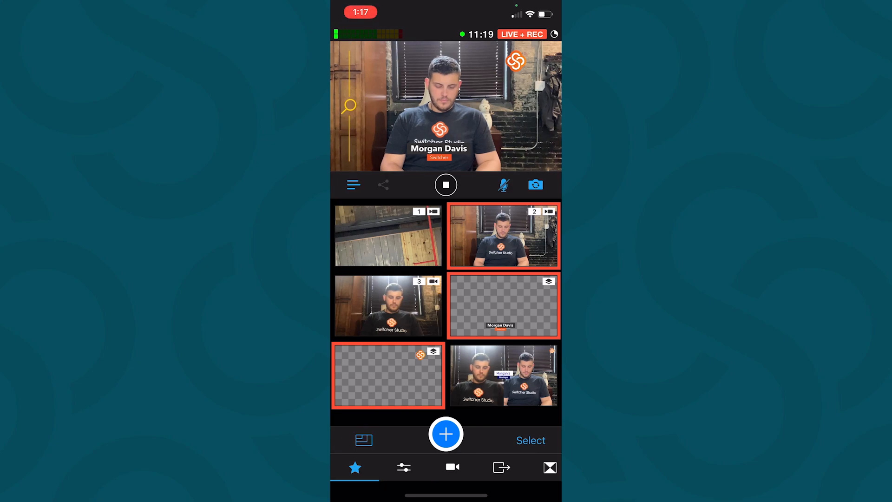
left_click(446, 434)
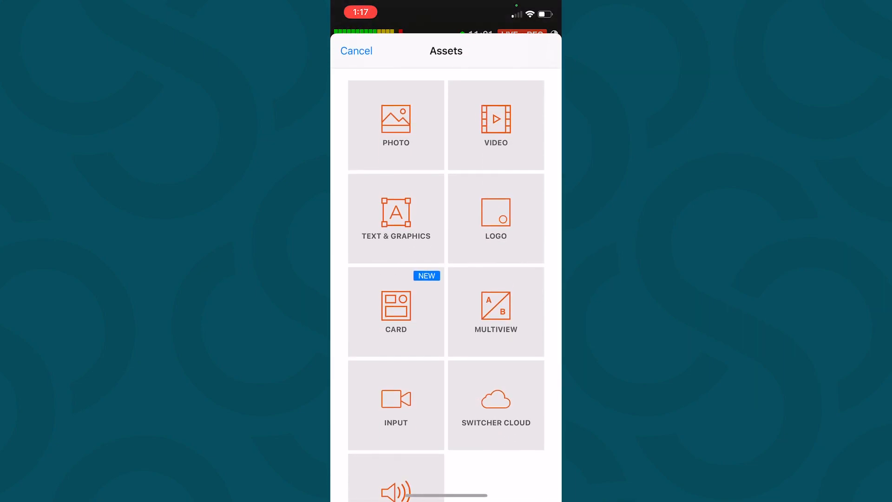
Step: Start a lower third from the first Text & Graphics template and shrink its Scale All
left_click(396, 218)
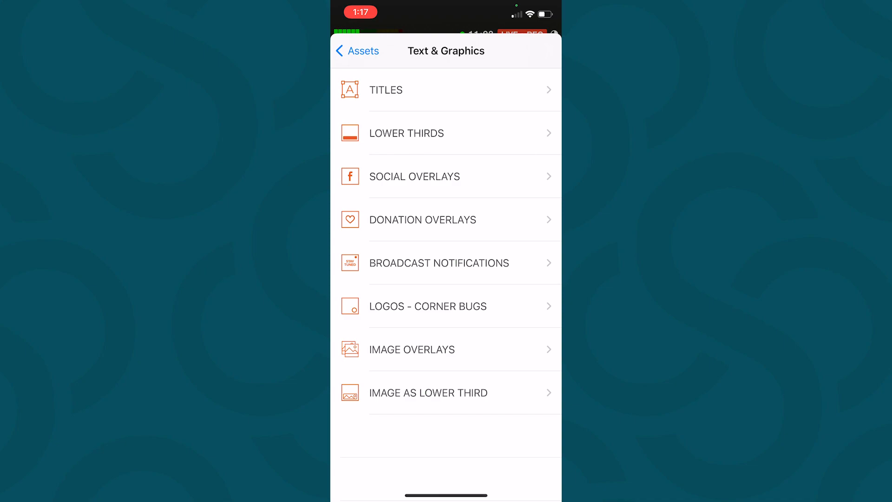
left_click(407, 134)
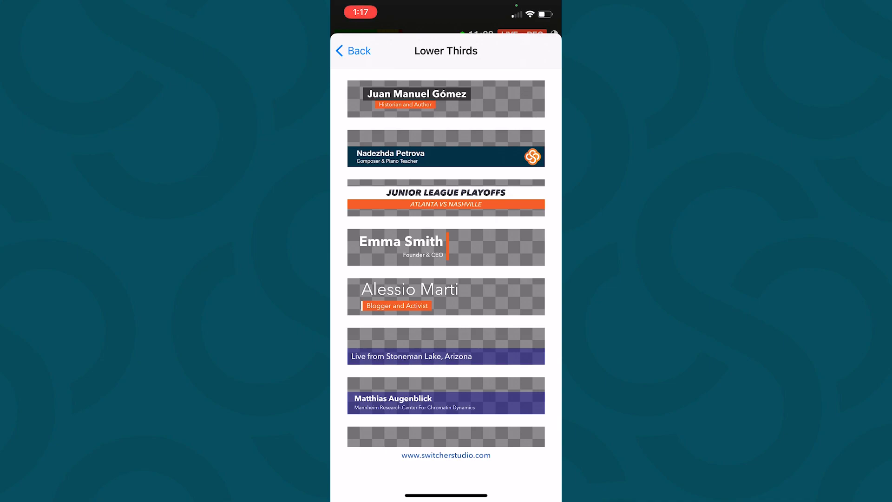
left_click(446, 98)
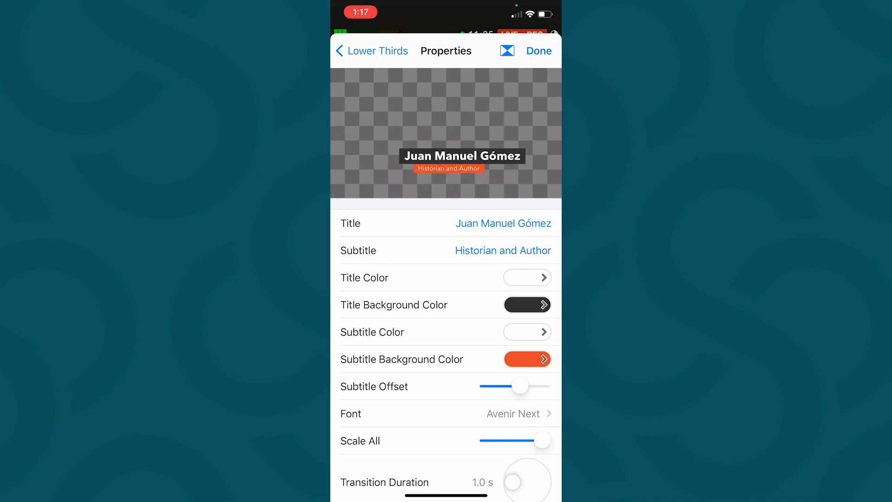
left_click_drag(542, 440, 502, 440)
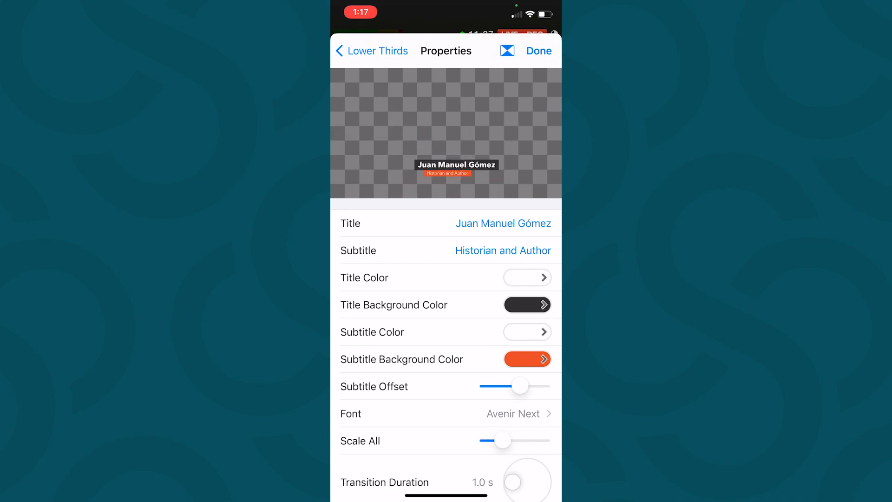
Step: Retitle it Morgan with subtitle Switcher, restore full size, and save it to the sources
left_click(503, 224)
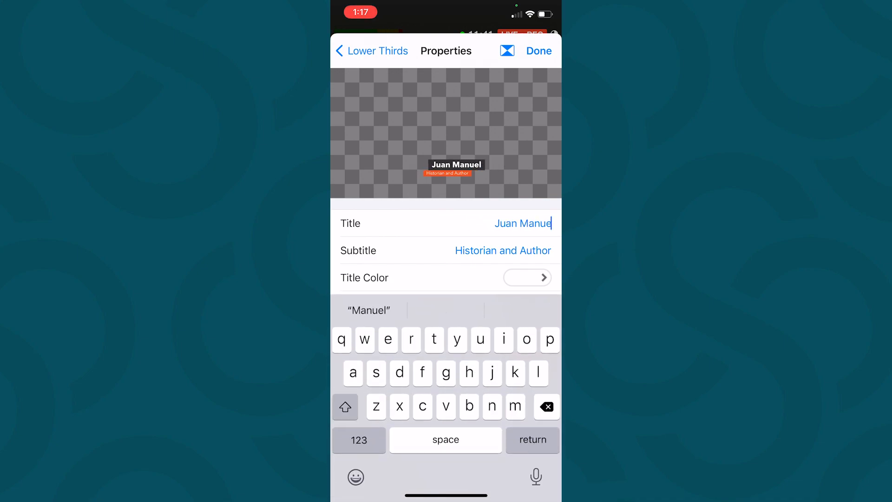
key("backspace")
type("Morgan")
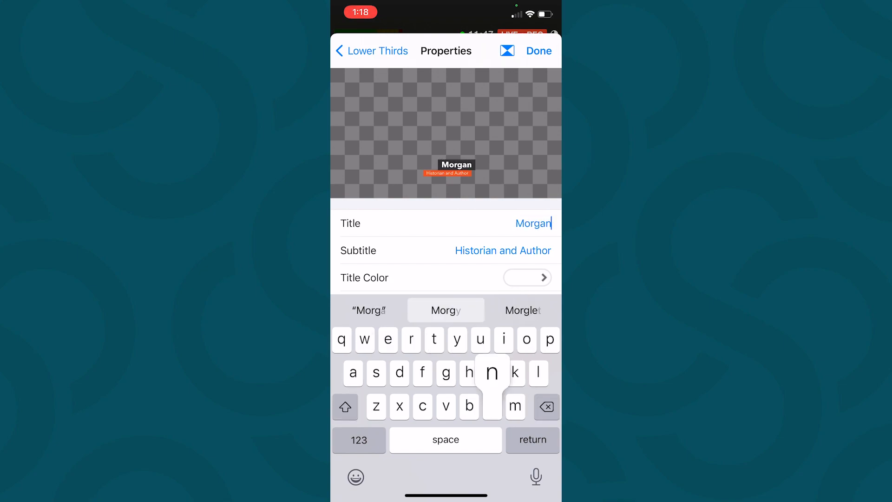
left_click(503, 251)
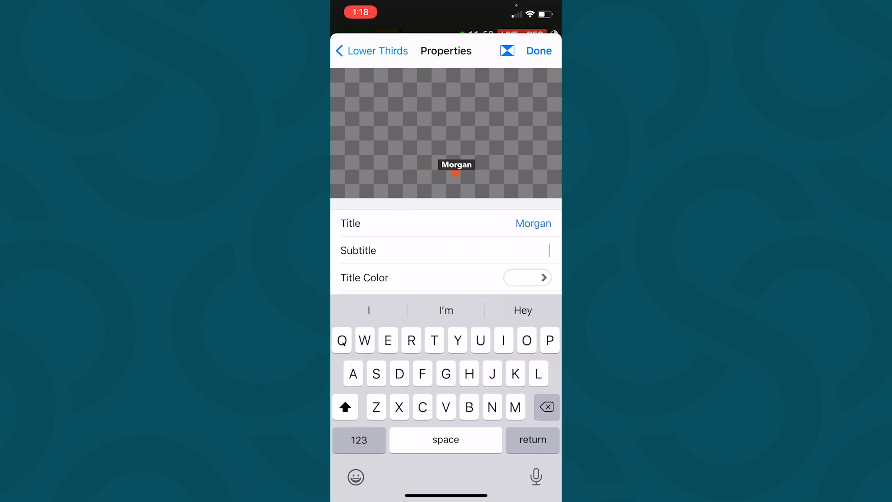
type("Switc")
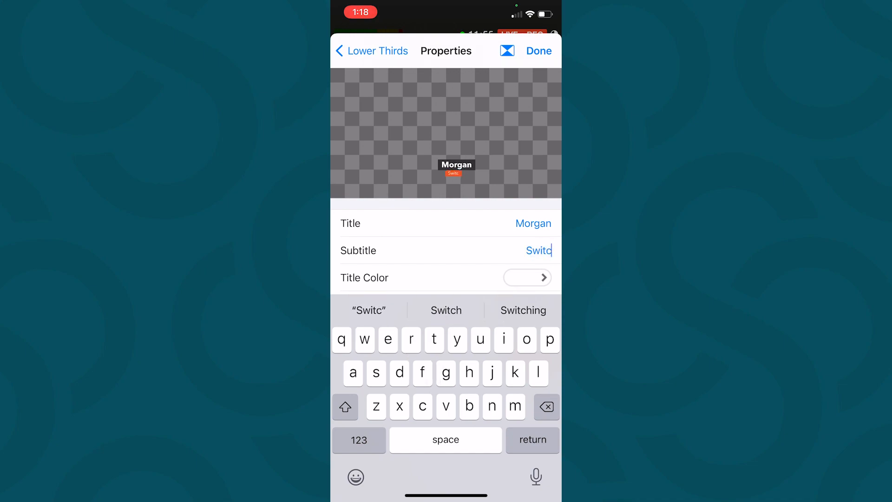
type("her")
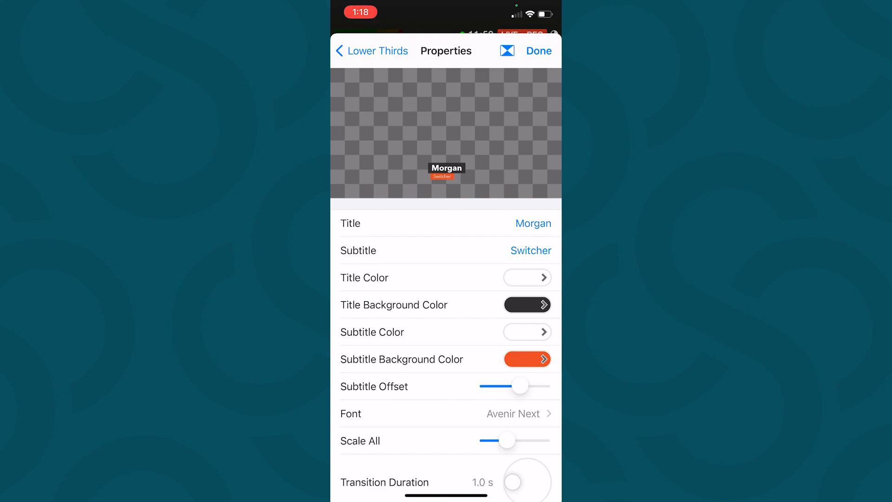
left_click_drag(508, 440, 541, 440)
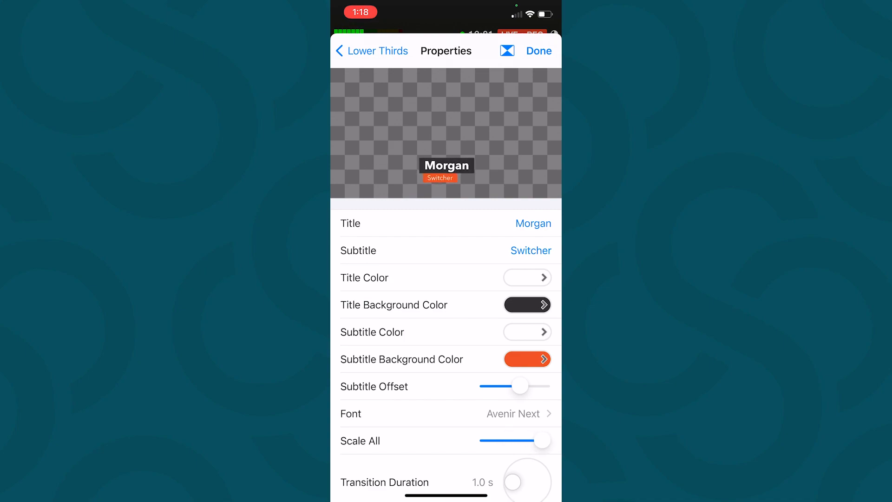
left_click(539, 51)
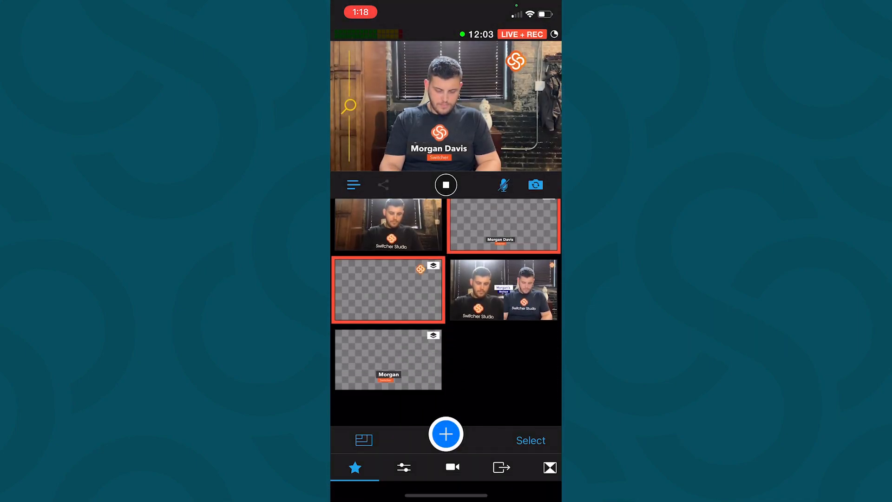
Step: Put the two-person multiview on air and duplicate the Morgan lower third
scroll("down", 3)
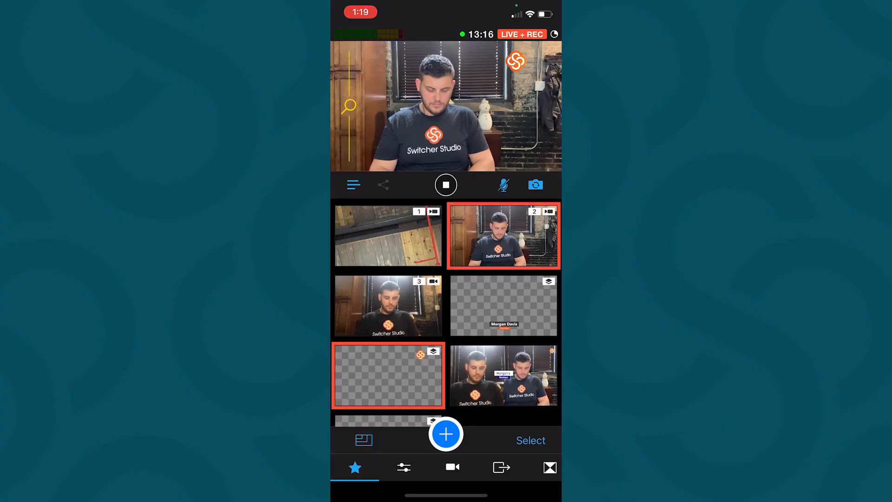
left_click(504, 375)
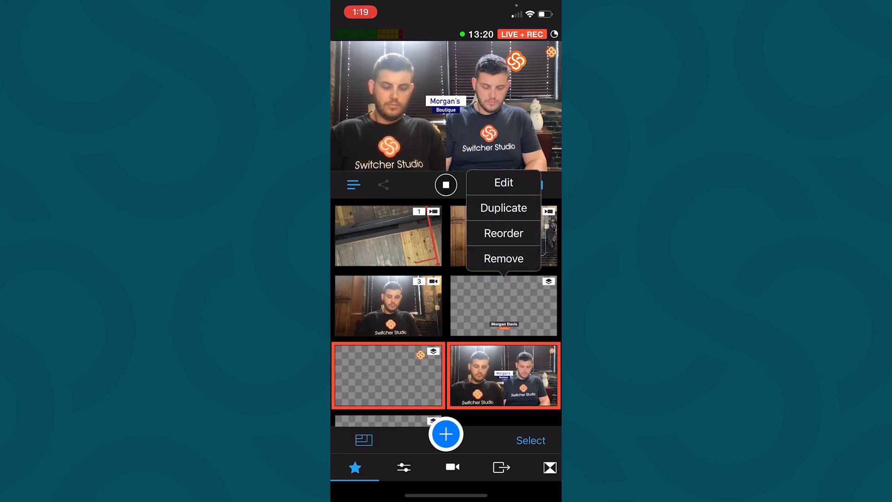
left_click(504, 182)
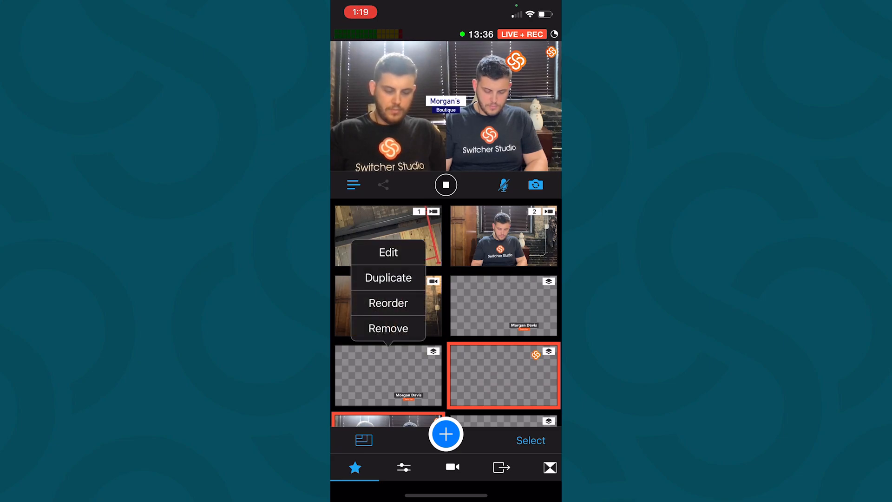
Step: Edit the duplicate's title to Evil Morgan and save it
left_click(388, 253)
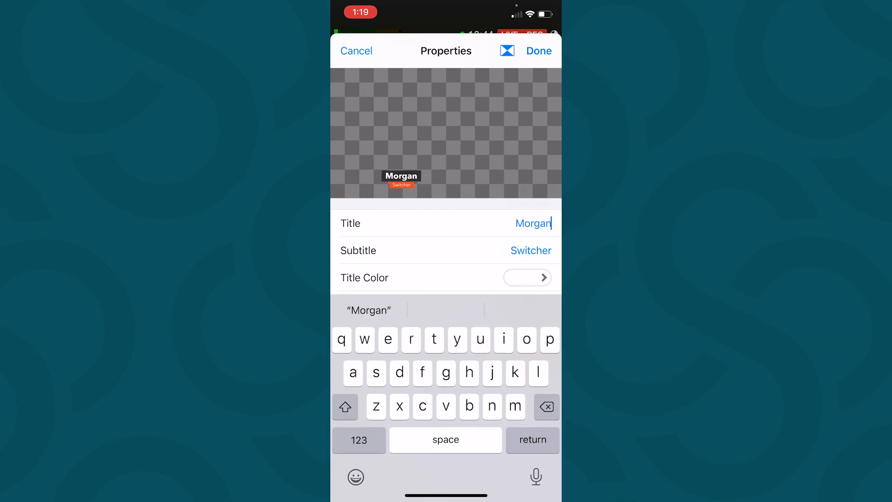
type("Evil")
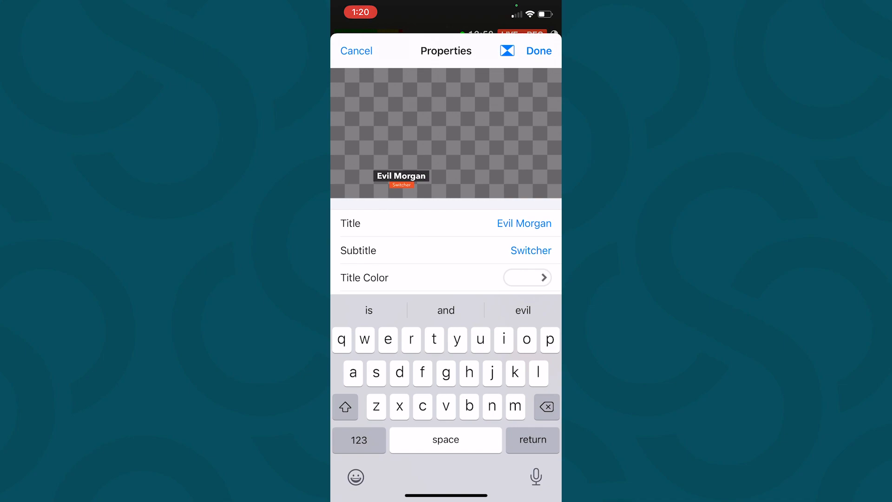
left_click(539, 50)
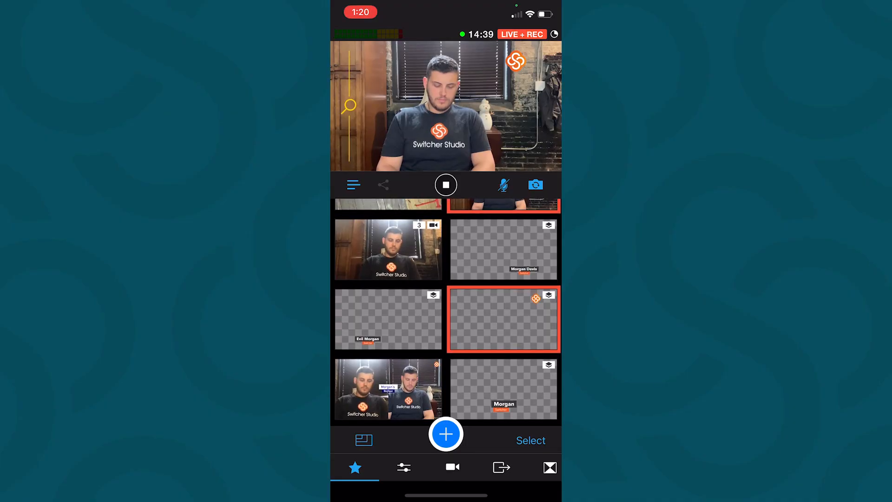
Step: Add a Switcher Cloud video clip as a source and set its framing to manual positioning
left_click(445, 433)
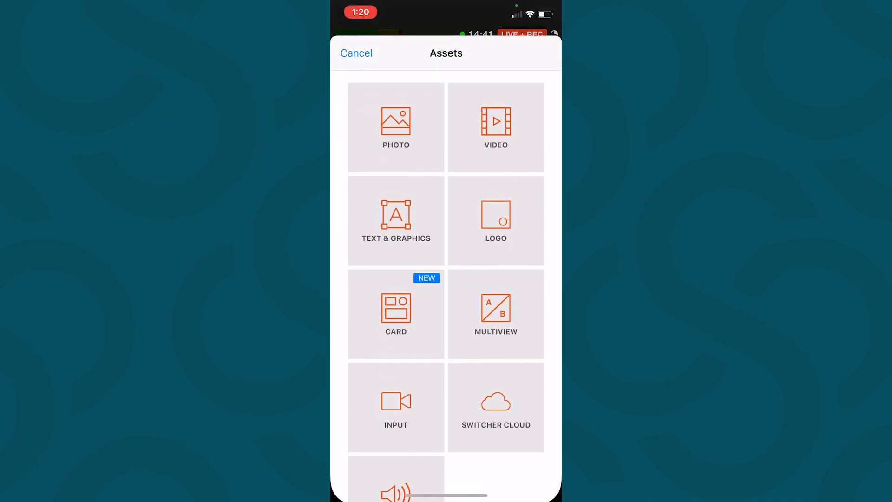
left_click(497, 127)
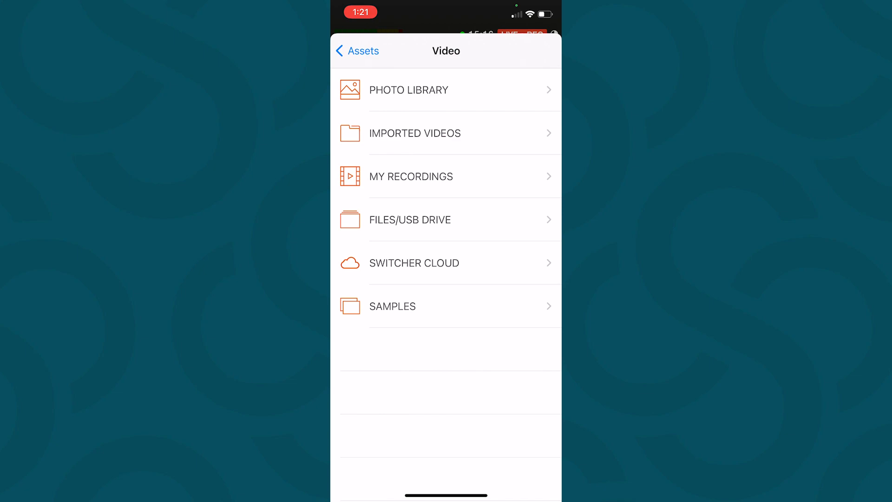
left_click(415, 263)
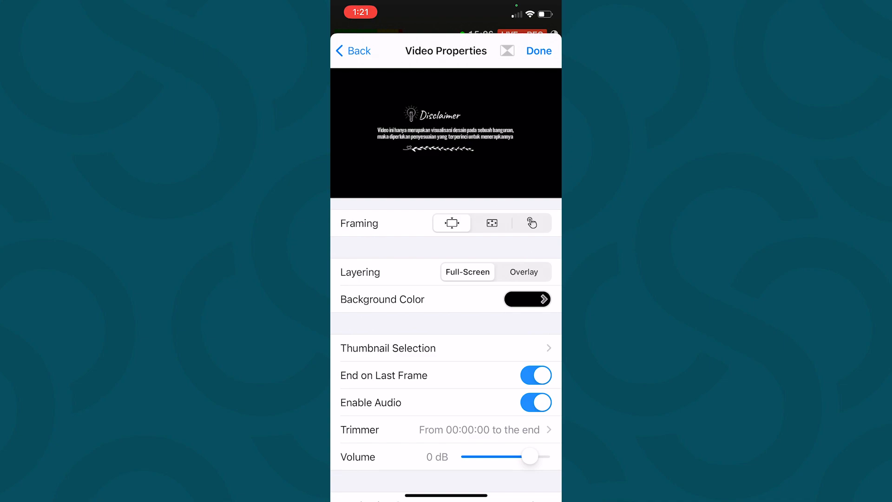
left_click(532, 223)
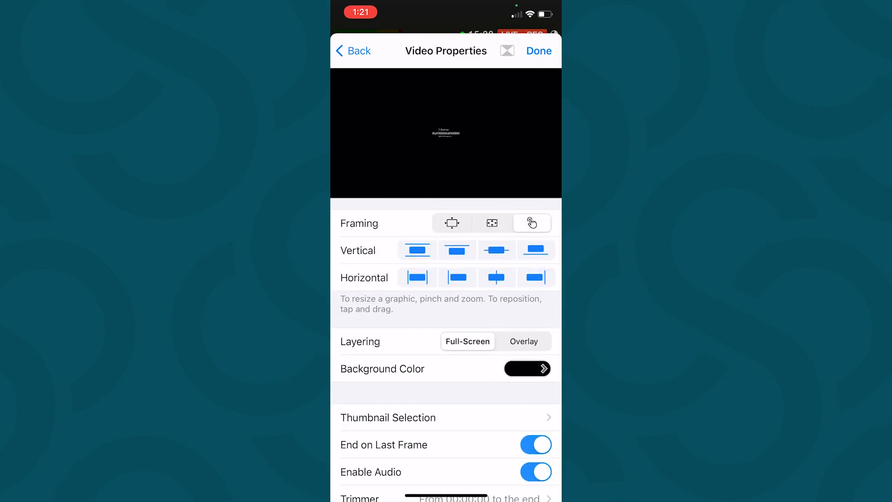